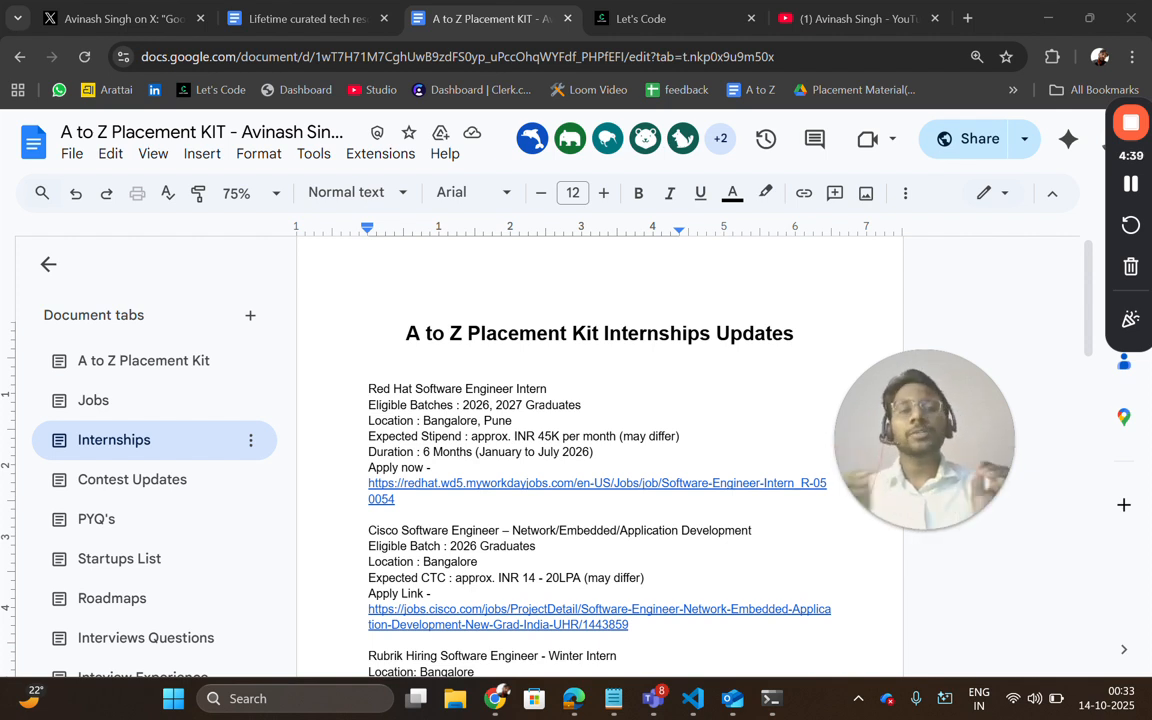
- Scroll to the A to Z Placement Kit section's main heading
scroll(down, 3)
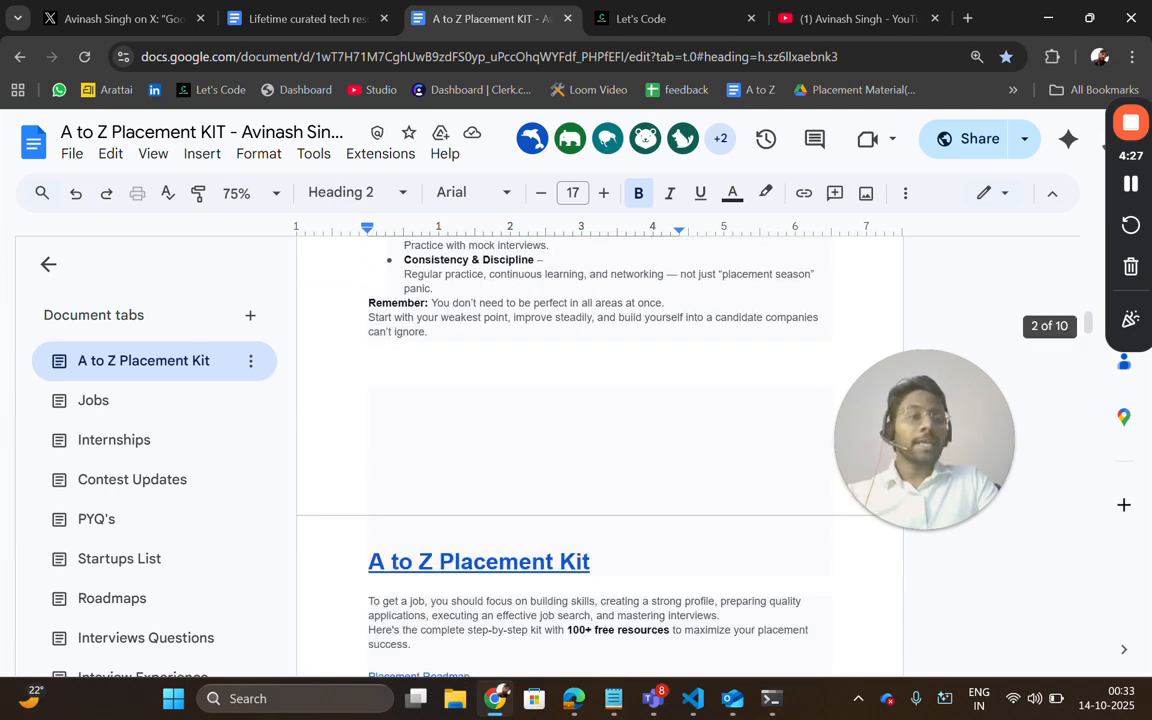
- Scroll past Technical Tools Mastery and Time Management to the Strengthen Your Profile heading
scroll(down, 3)
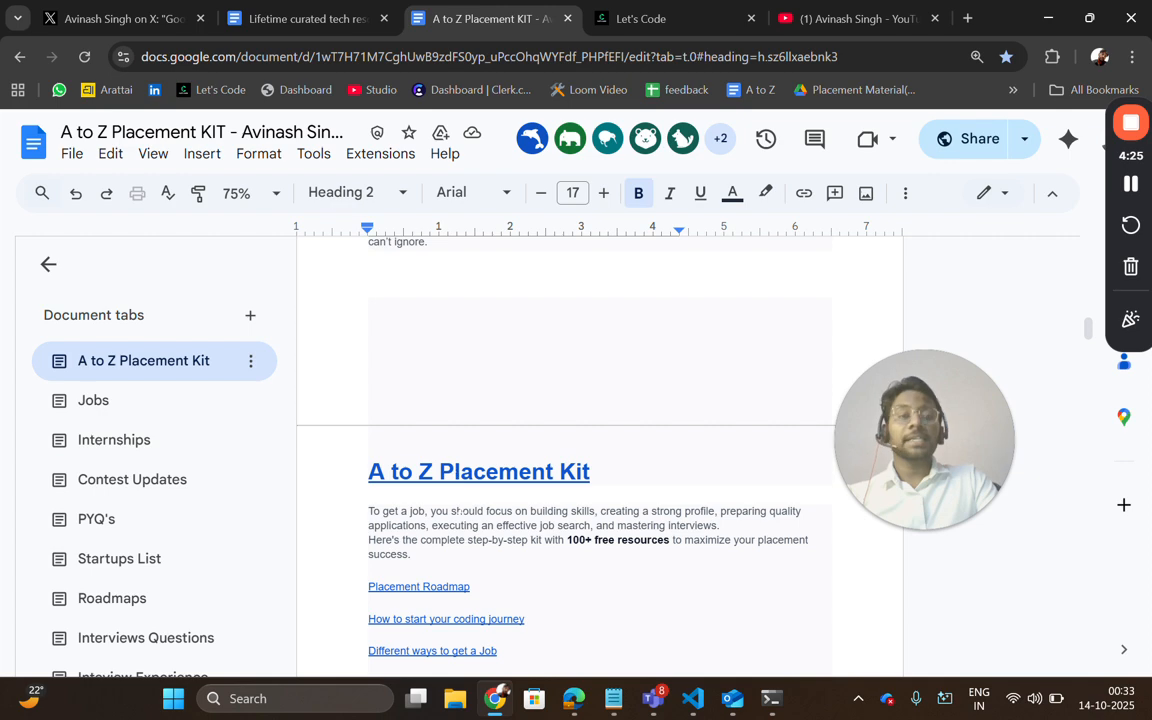
scroll(down, 3)
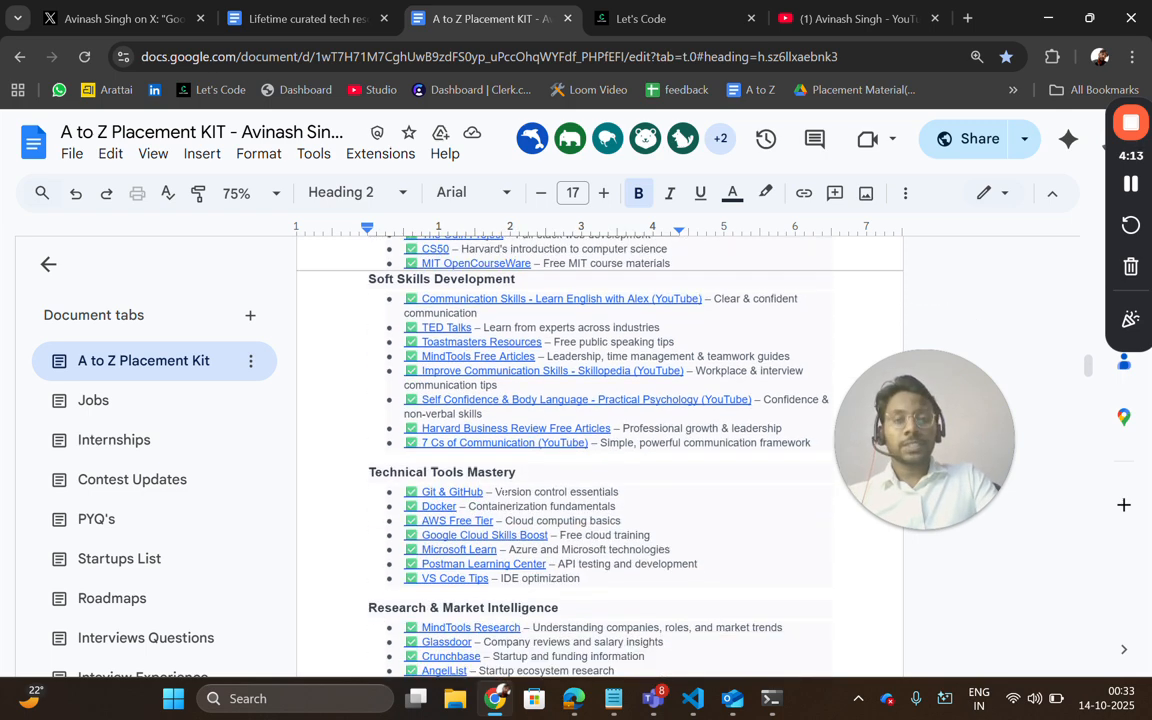
scroll(down, 3)
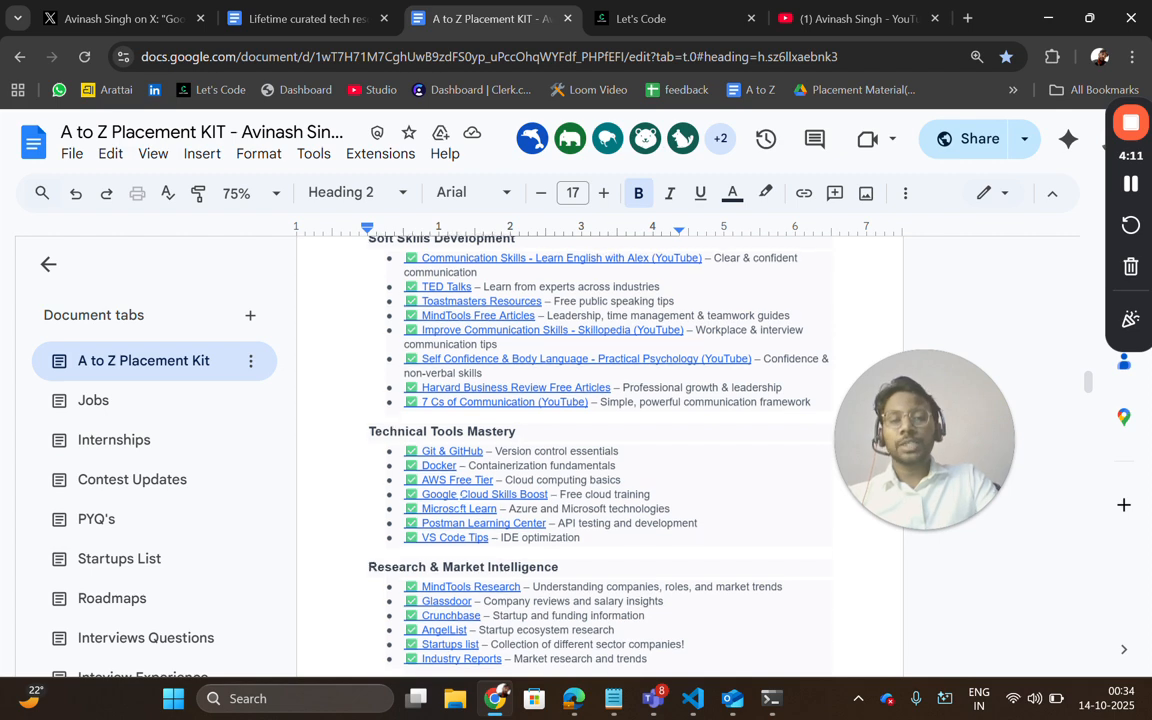
scroll(down, 3)
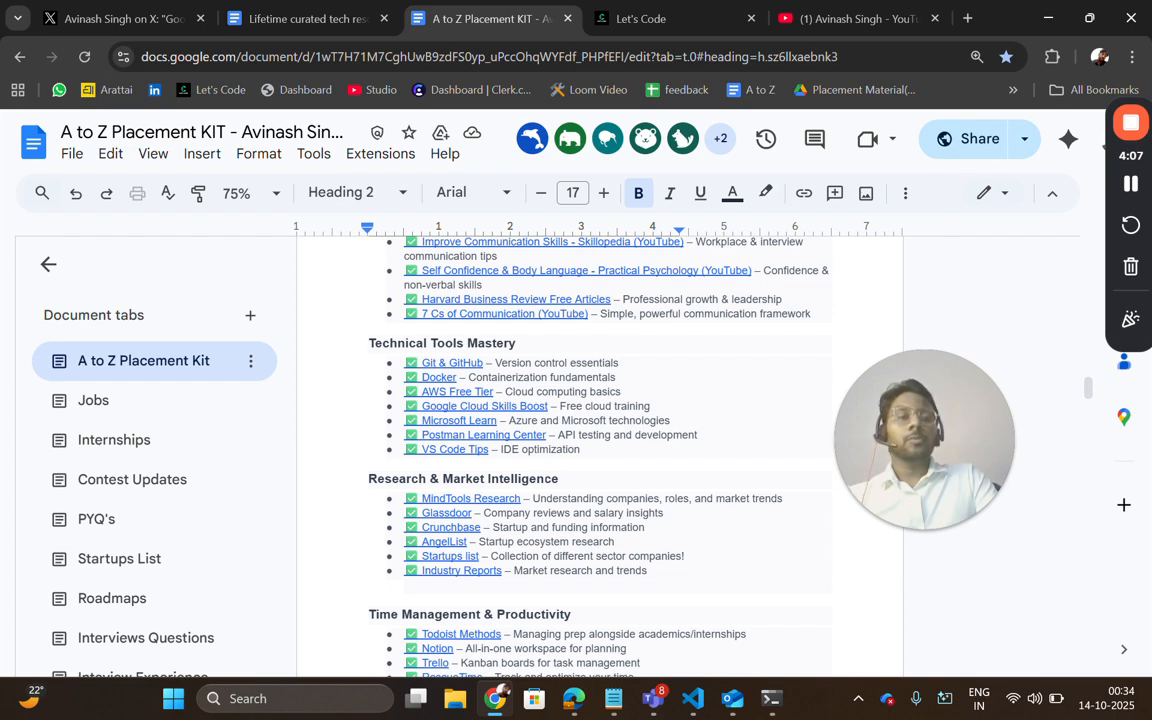
scroll(down, 3)
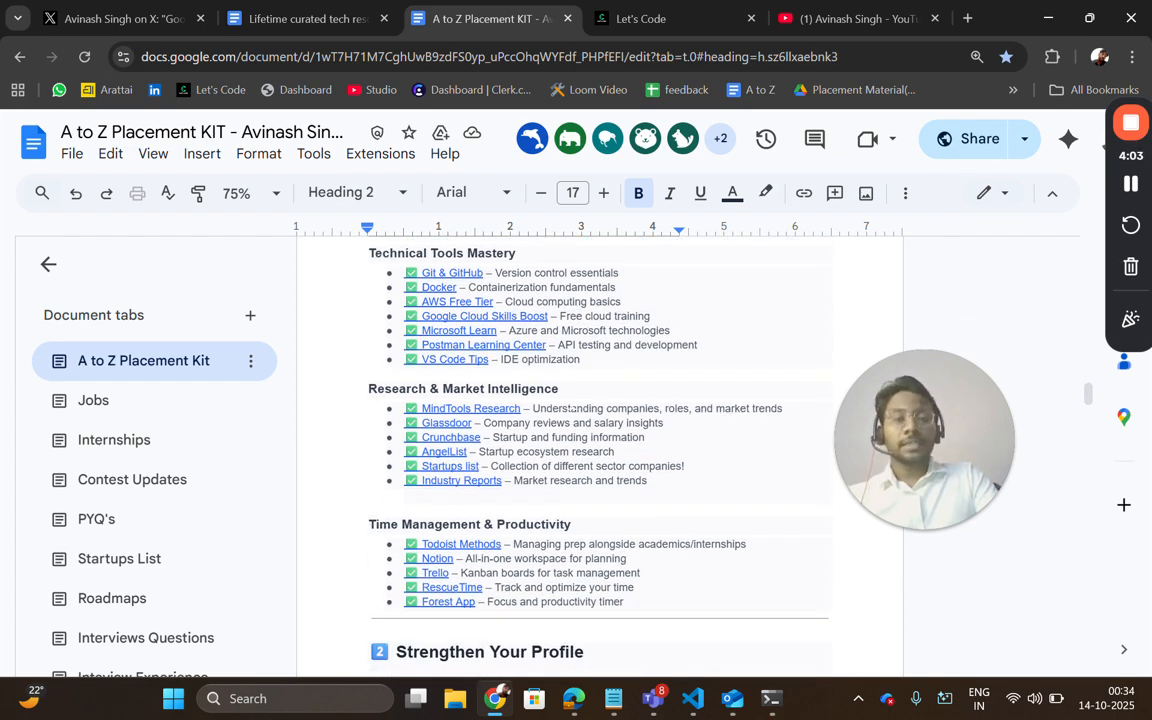
scroll(down, 3)
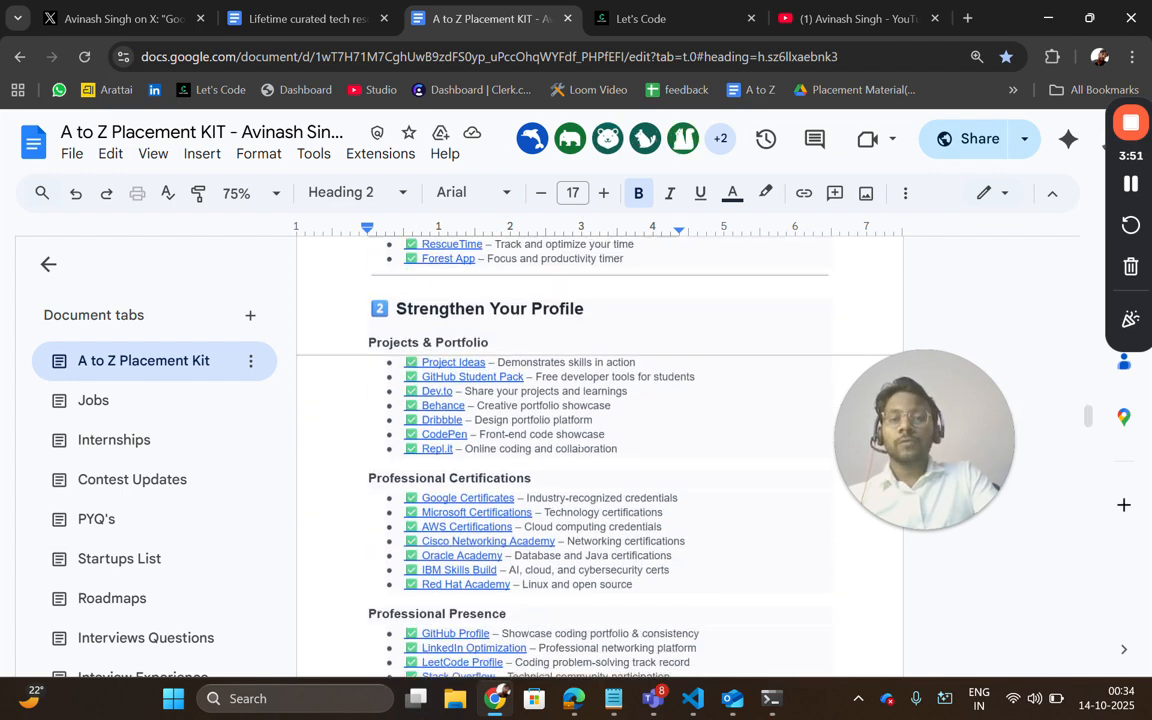
- Scroll past Portfolio Websites and Professional Network Building to the Application Materials heading
scroll(down, 3)
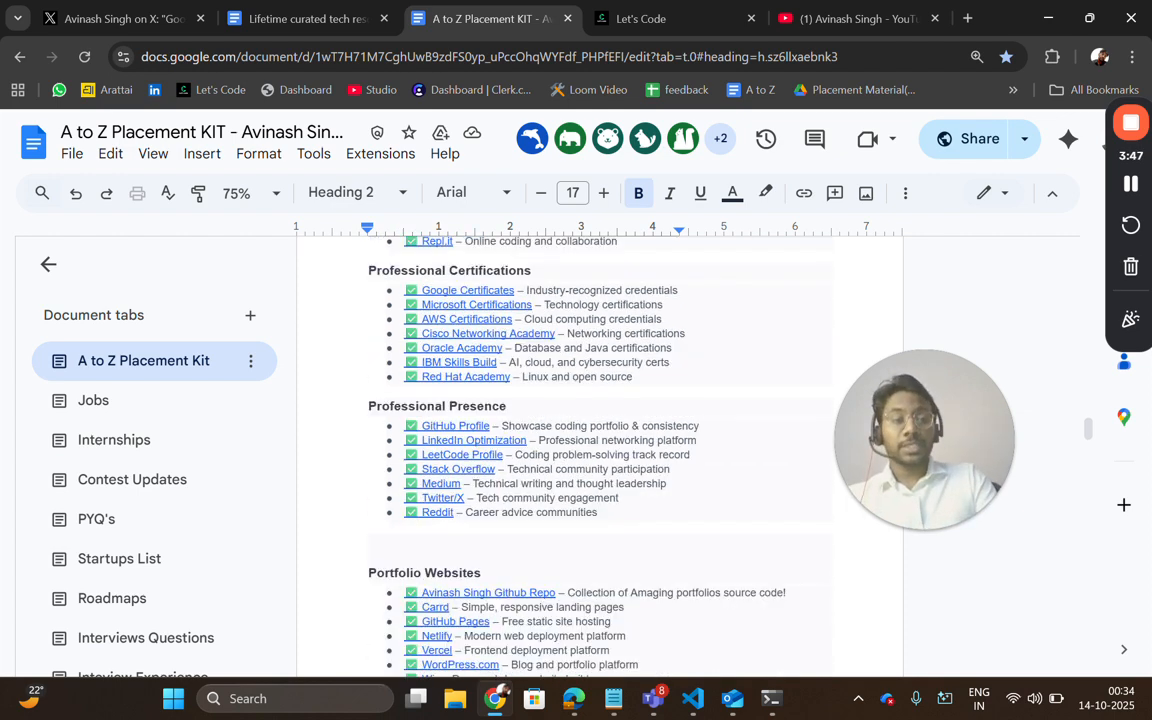
scroll(down, 3)
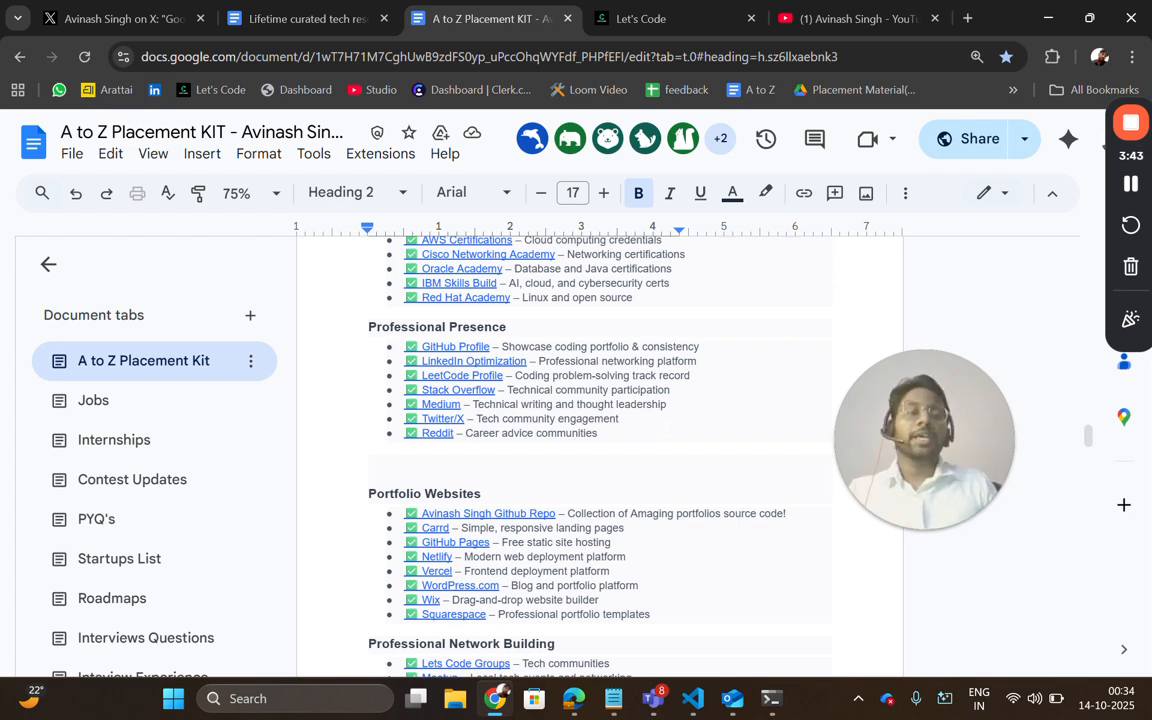
scroll(down, 3)
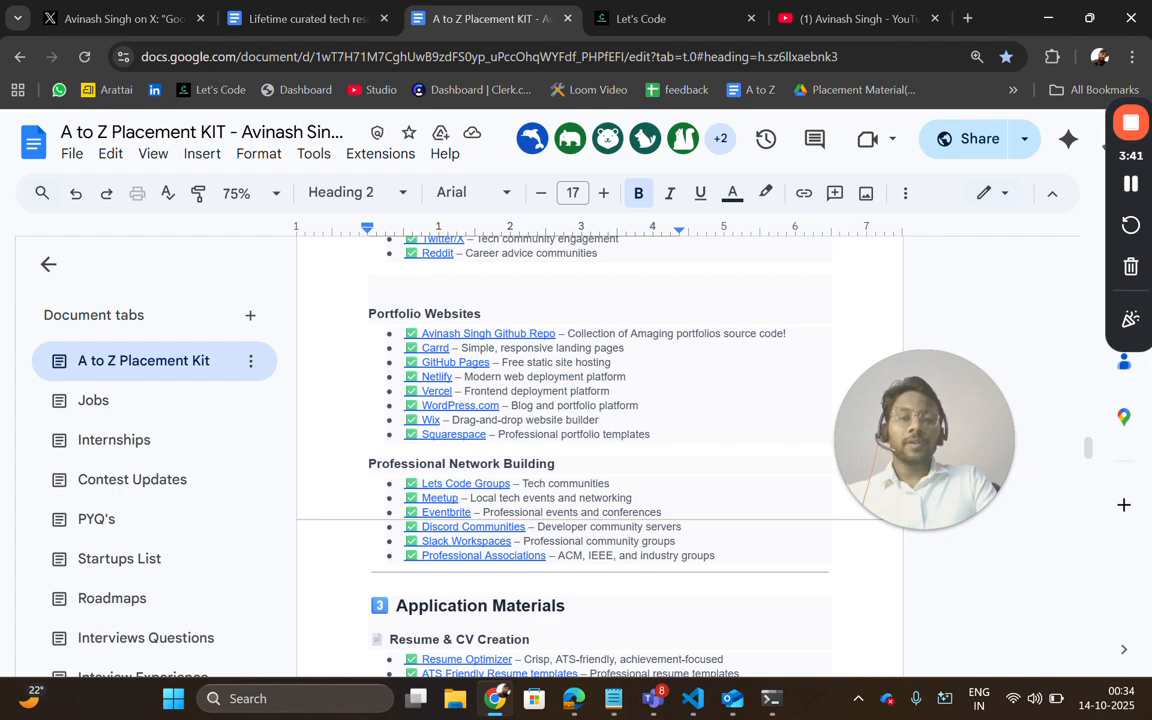
scroll(down, 3)
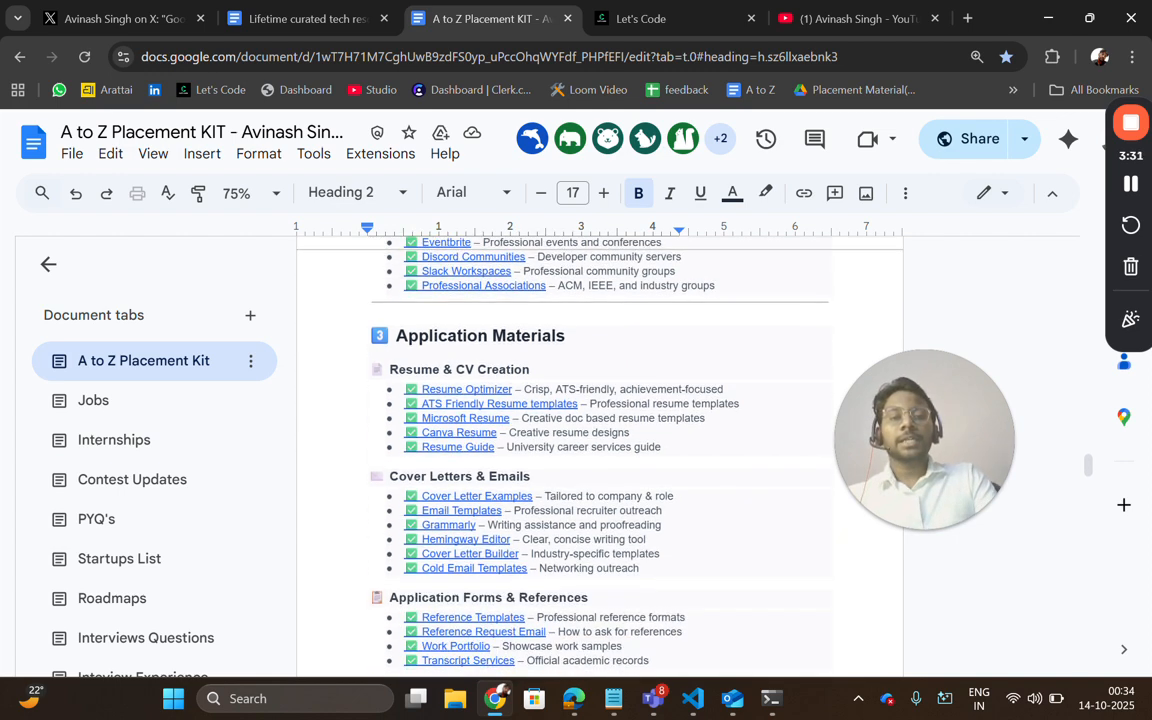
- Scroll through Job Search Execution to the Interview & Selection heading
scroll(down, 3)
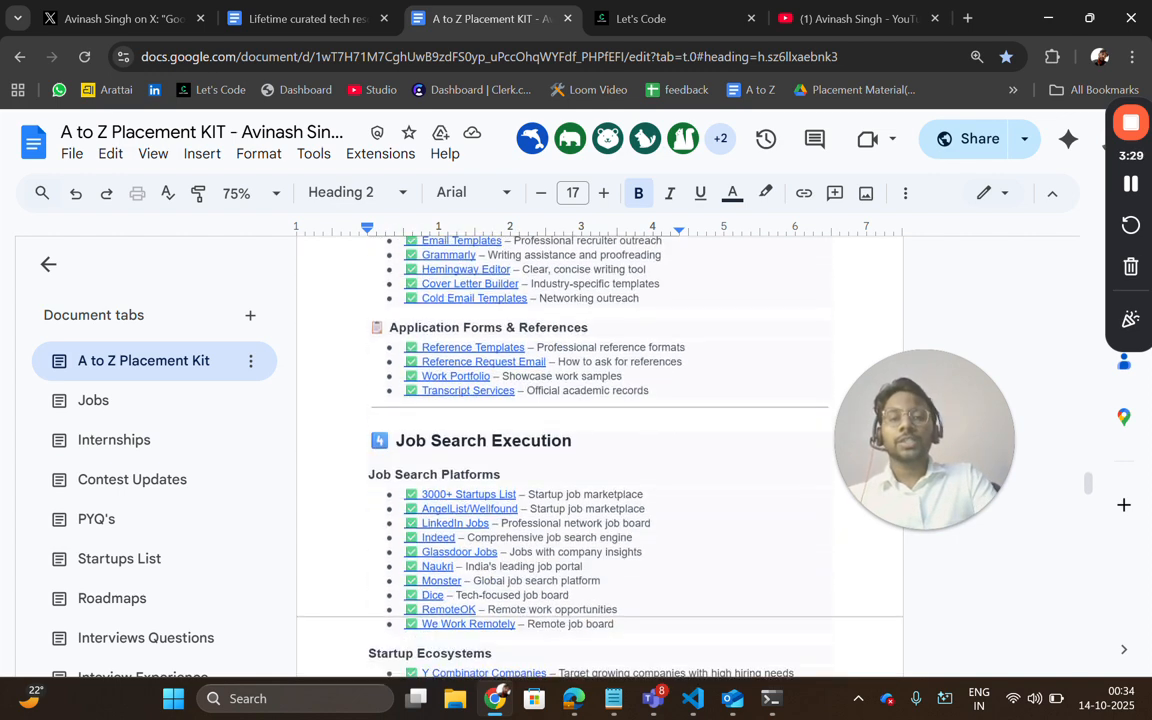
scroll(down, 3)
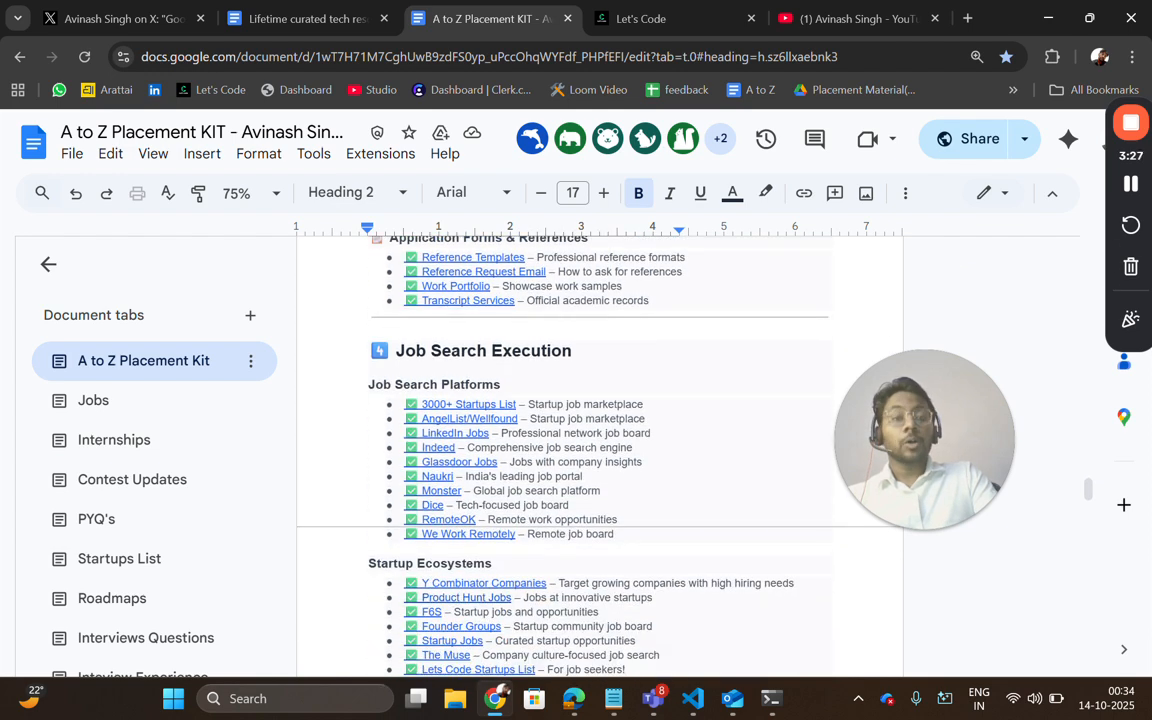
scroll(down, 3)
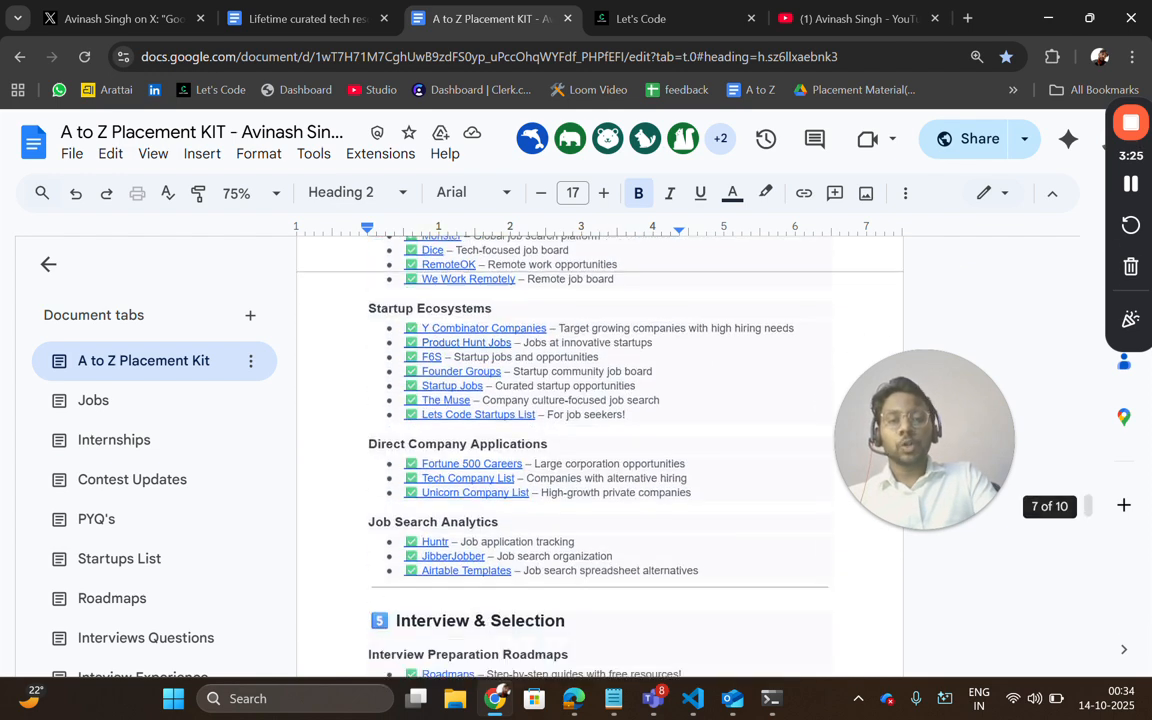
scroll(down, 3)
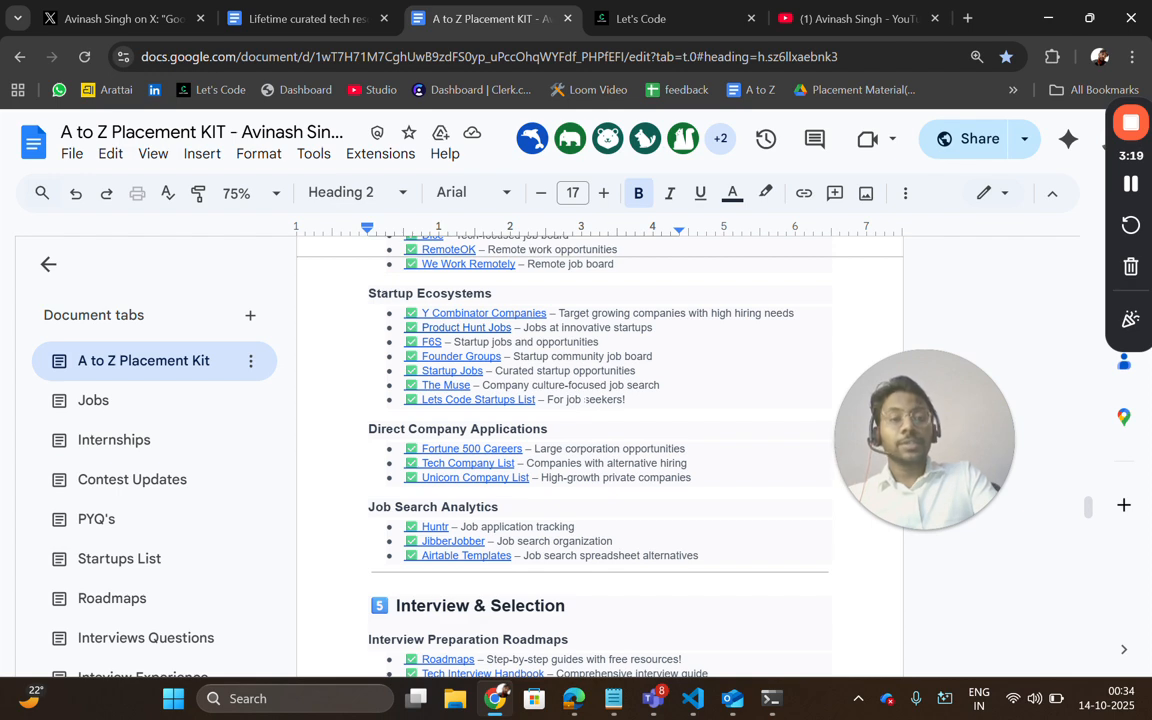
scroll(down, 3)
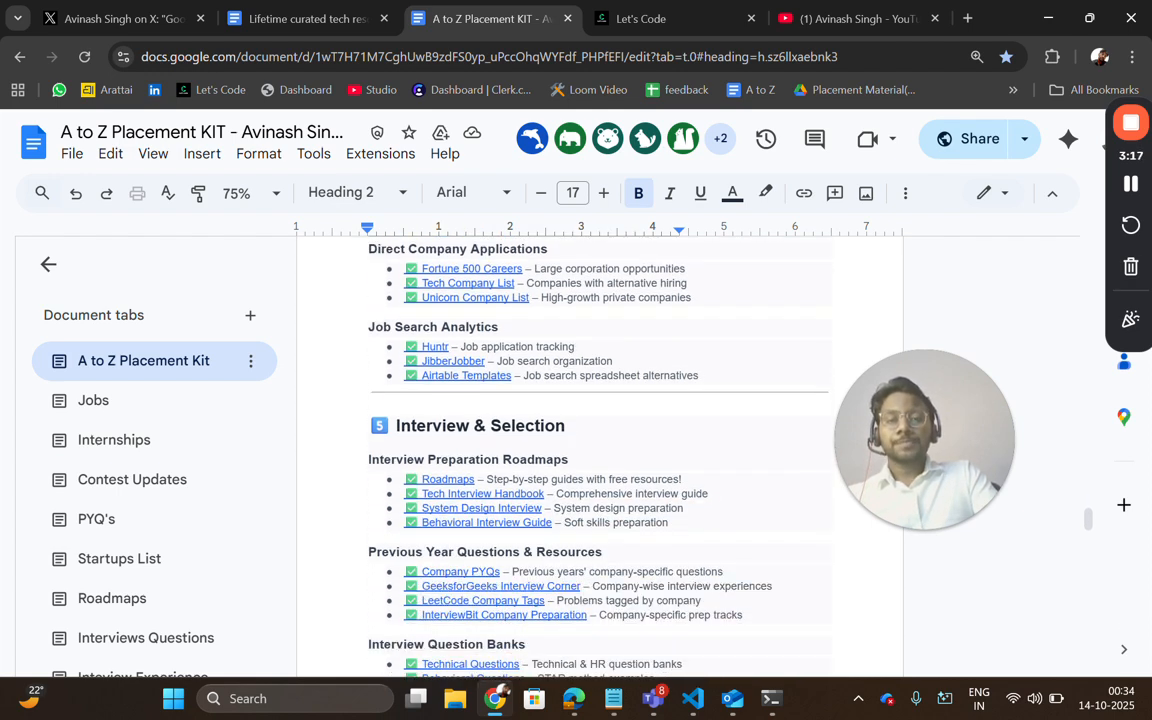
- Scroll past the interview sections and Bonus Resources to the Action Plan's opening months
scroll(down, 3)
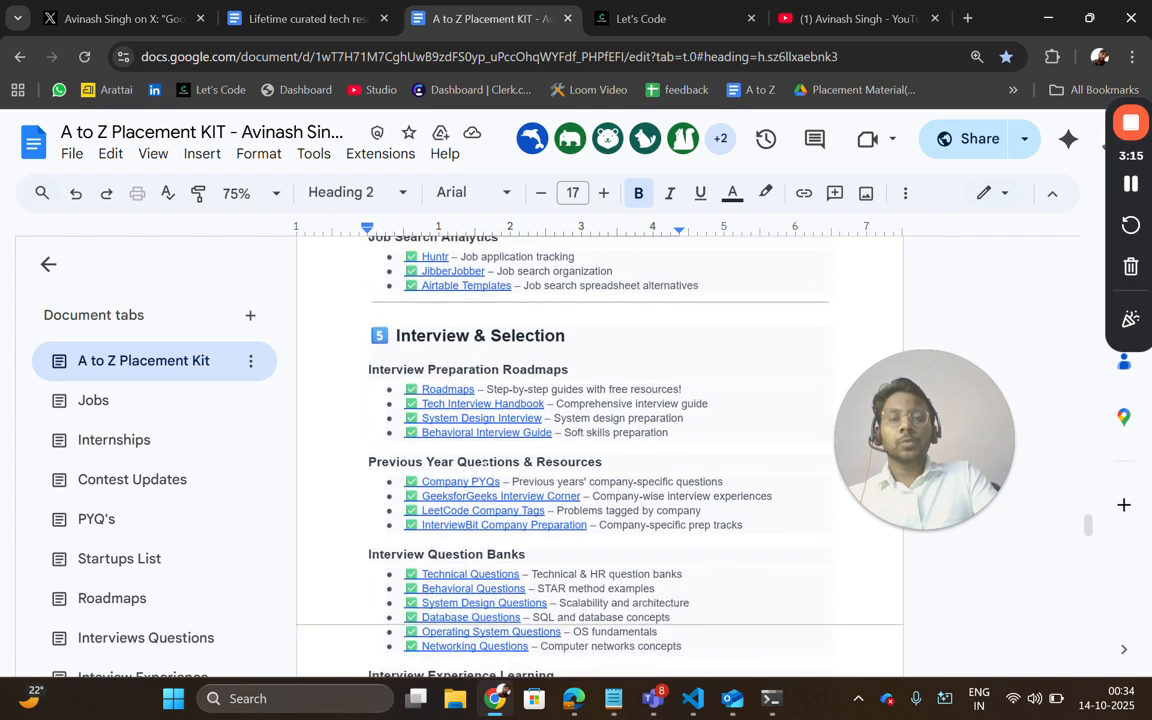
scroll(down, 3)
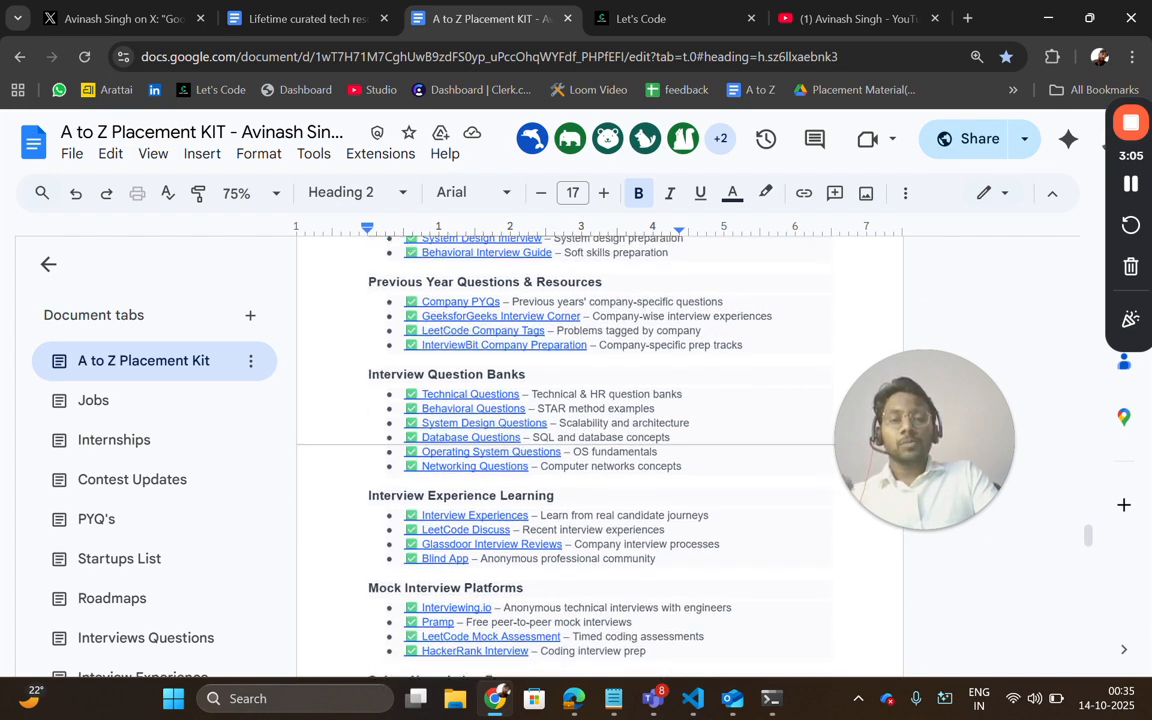
scroll(down, 3)
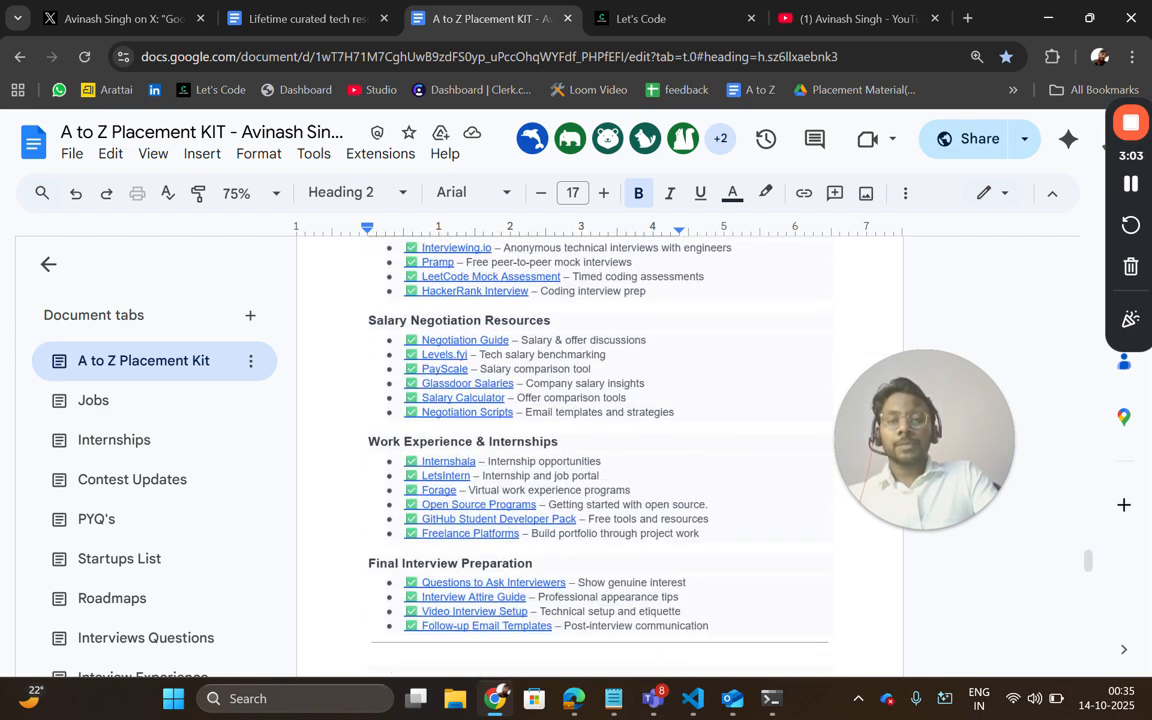
scroll(down, 3)
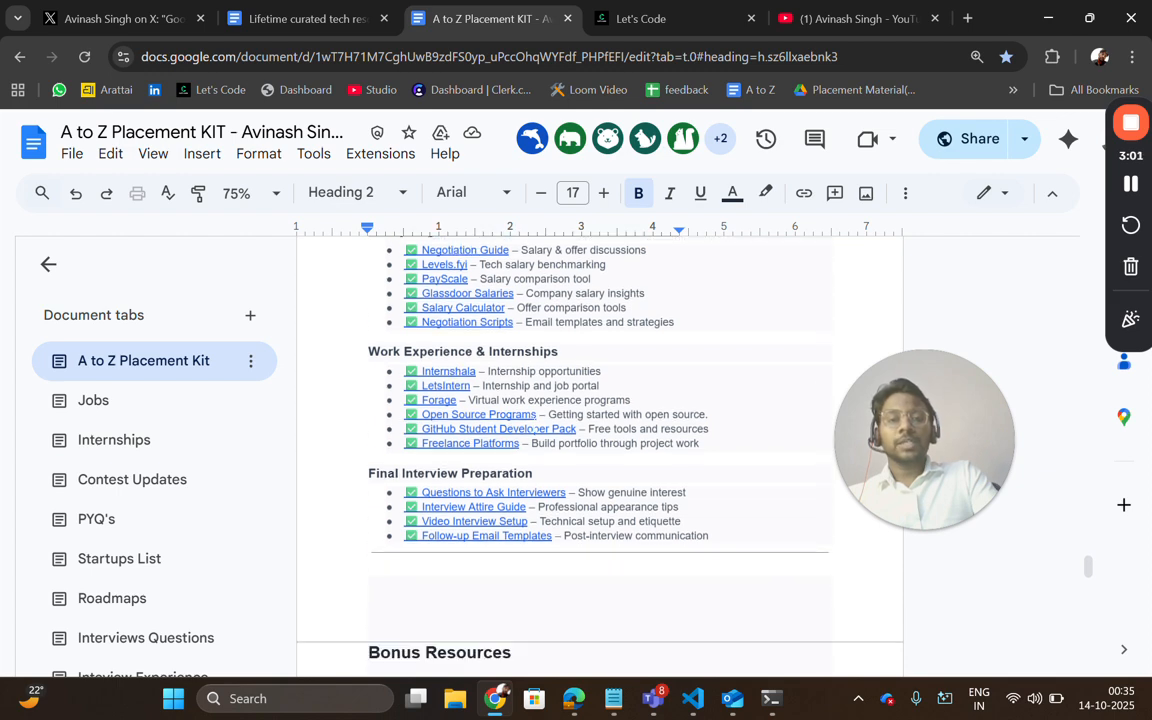
scroll(down, 3)
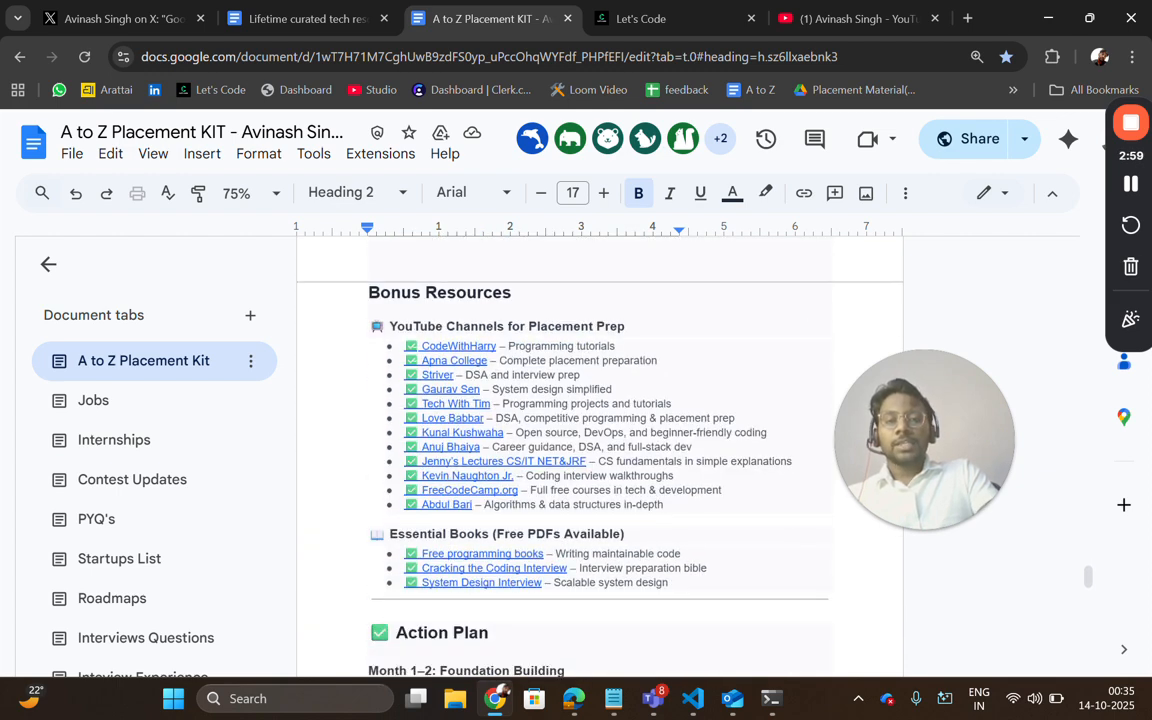
scroll(down, 3)
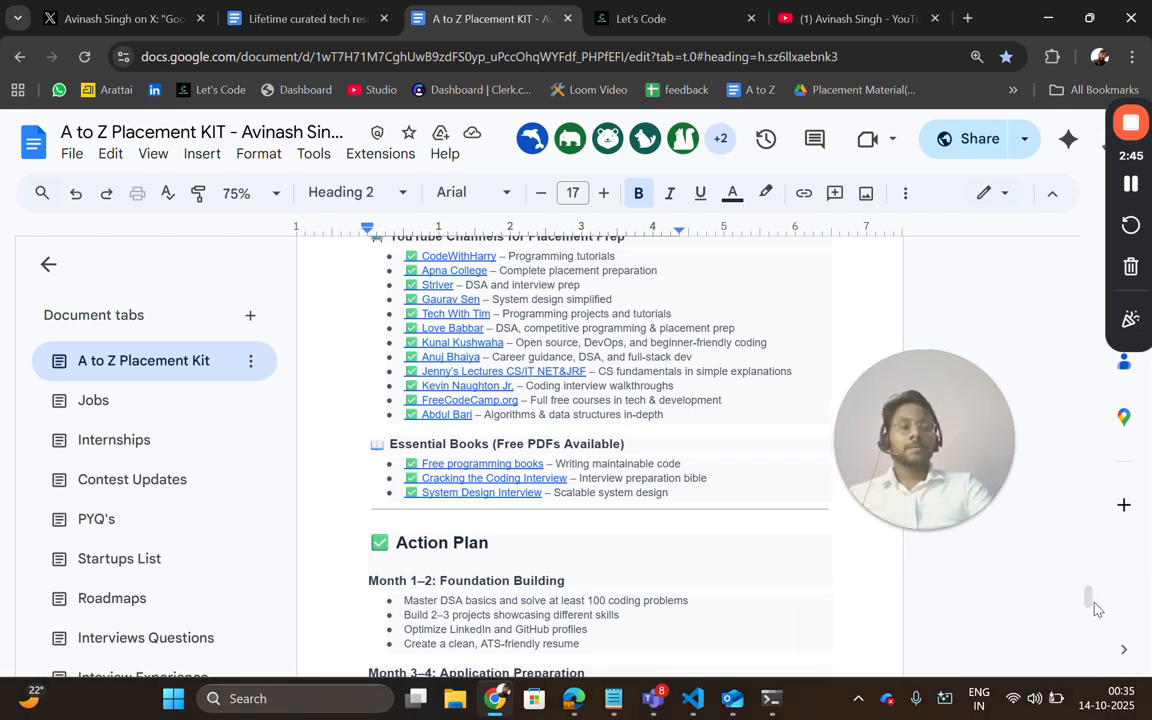
- Switch to the Internships document tab and scroll to the Red Hat, Cisco and Rubrik listings
scroll(down, 3)
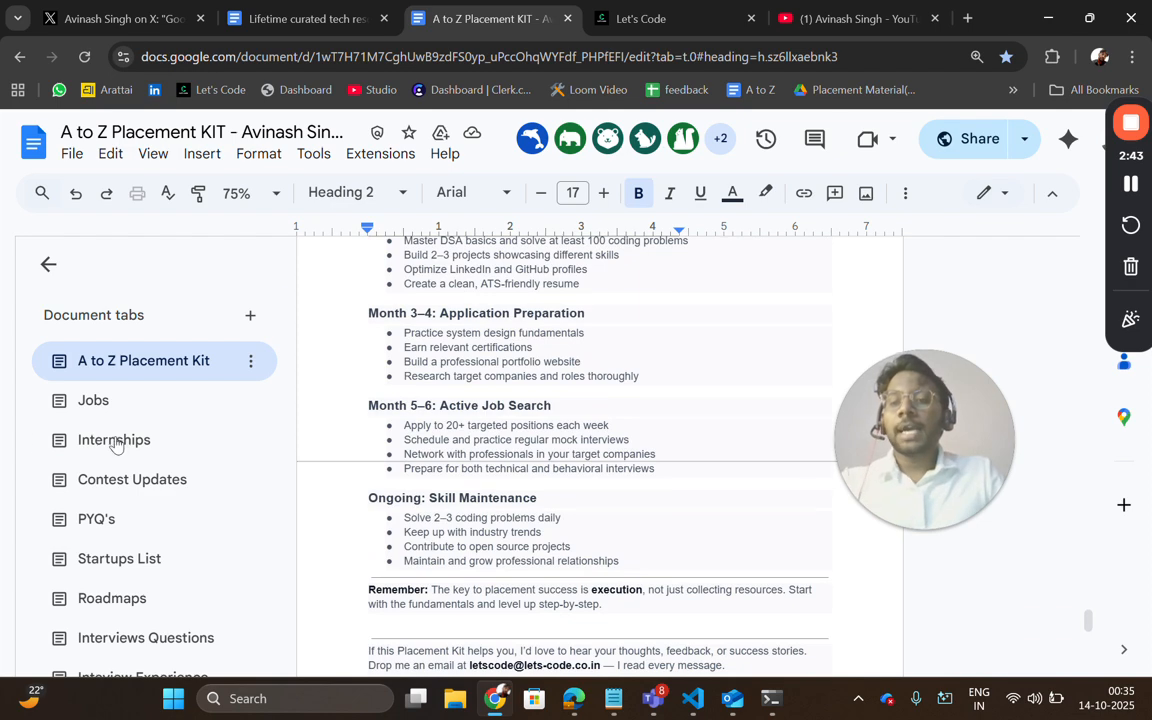
click(92, 400)
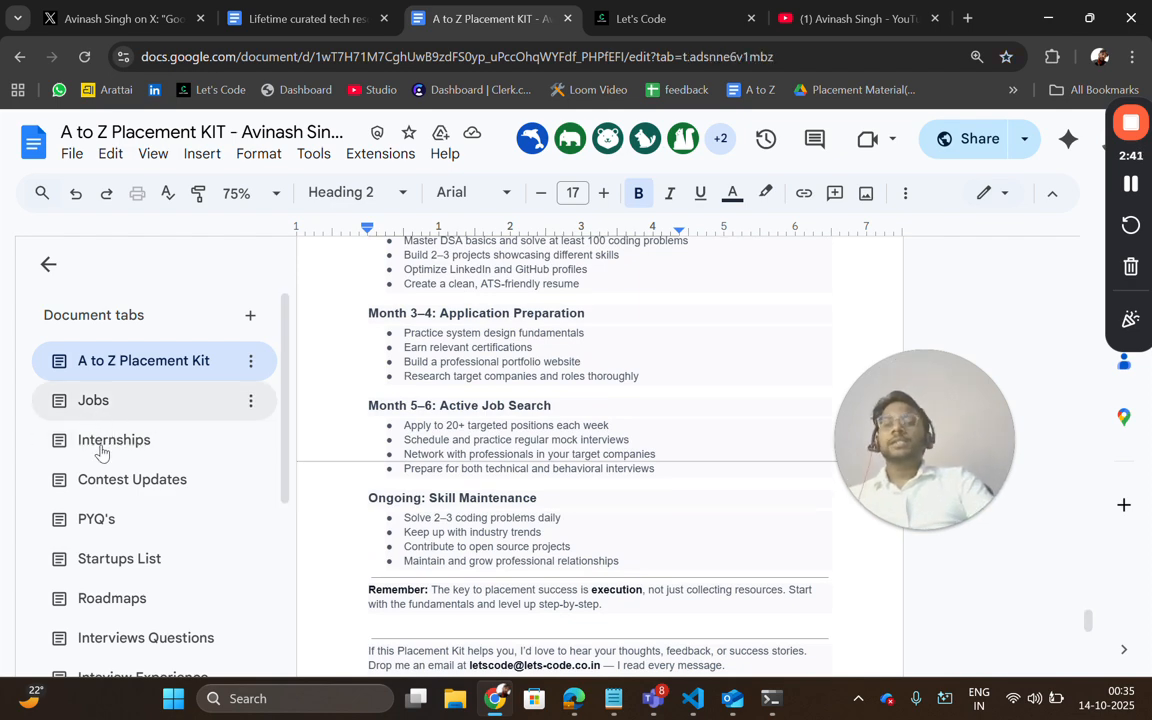
click(114, 440)
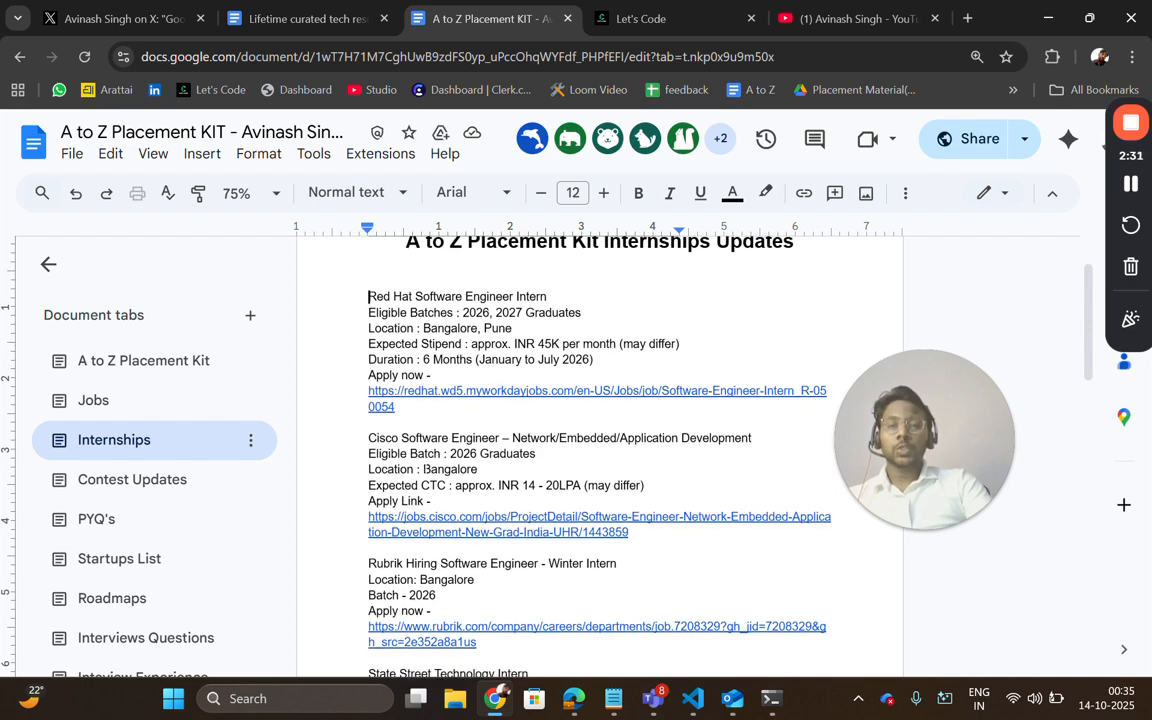
scroll(down, 3)
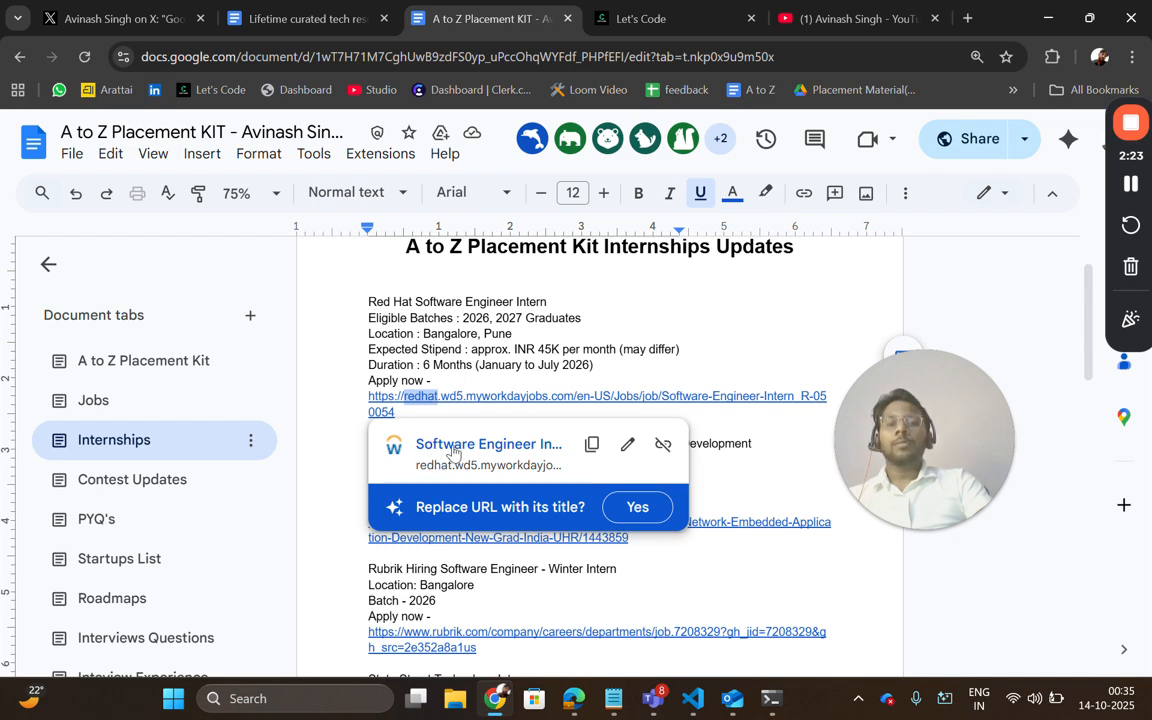
- Follow the Red Hat Apply now link and scroll the Software Engineer Intern posting to its equal opportunity policy
click(636, 508)
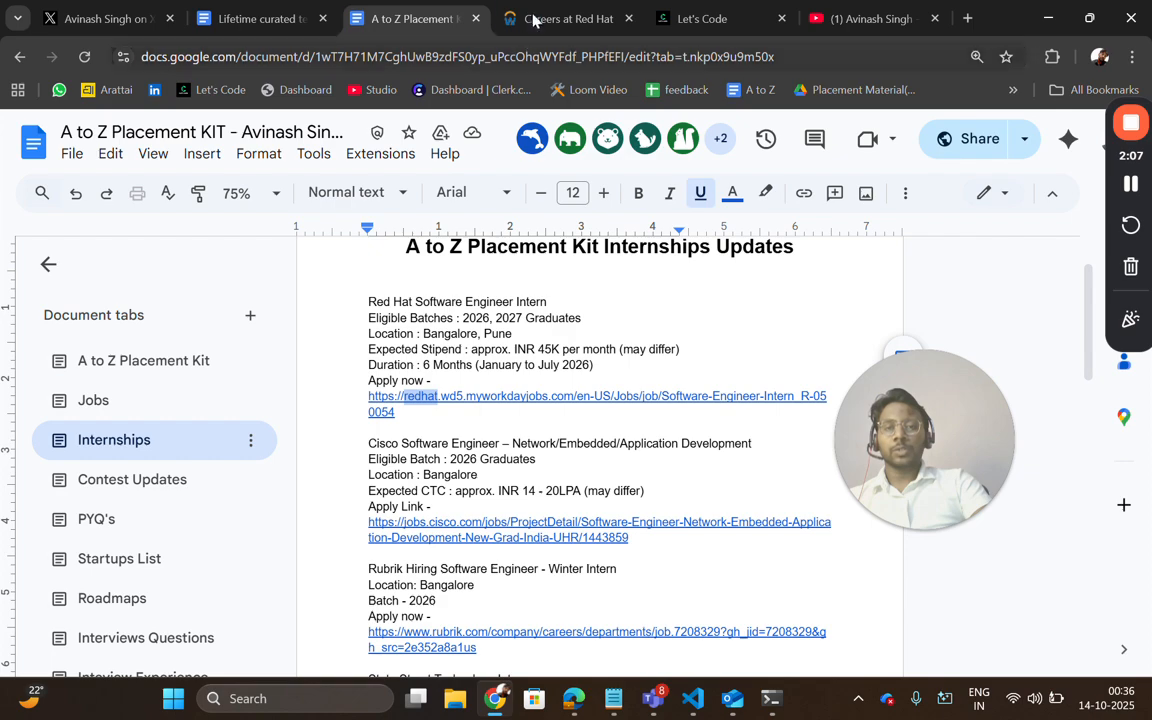
click(560, 18)
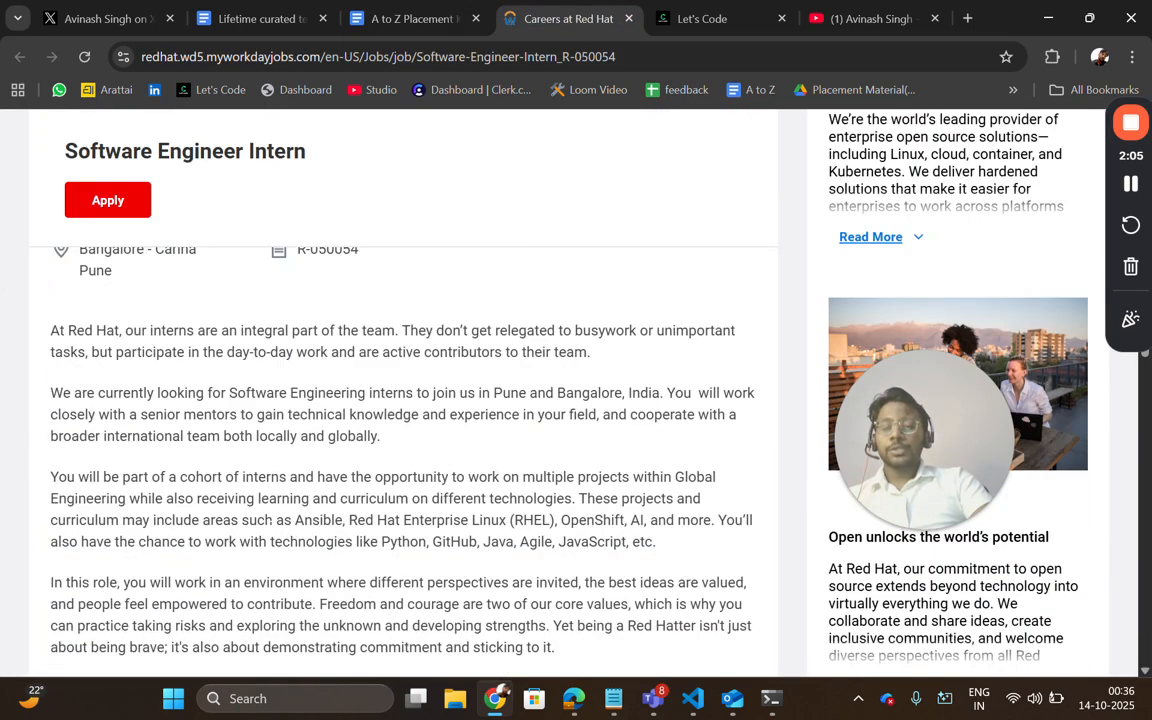
scroll(down, 3)
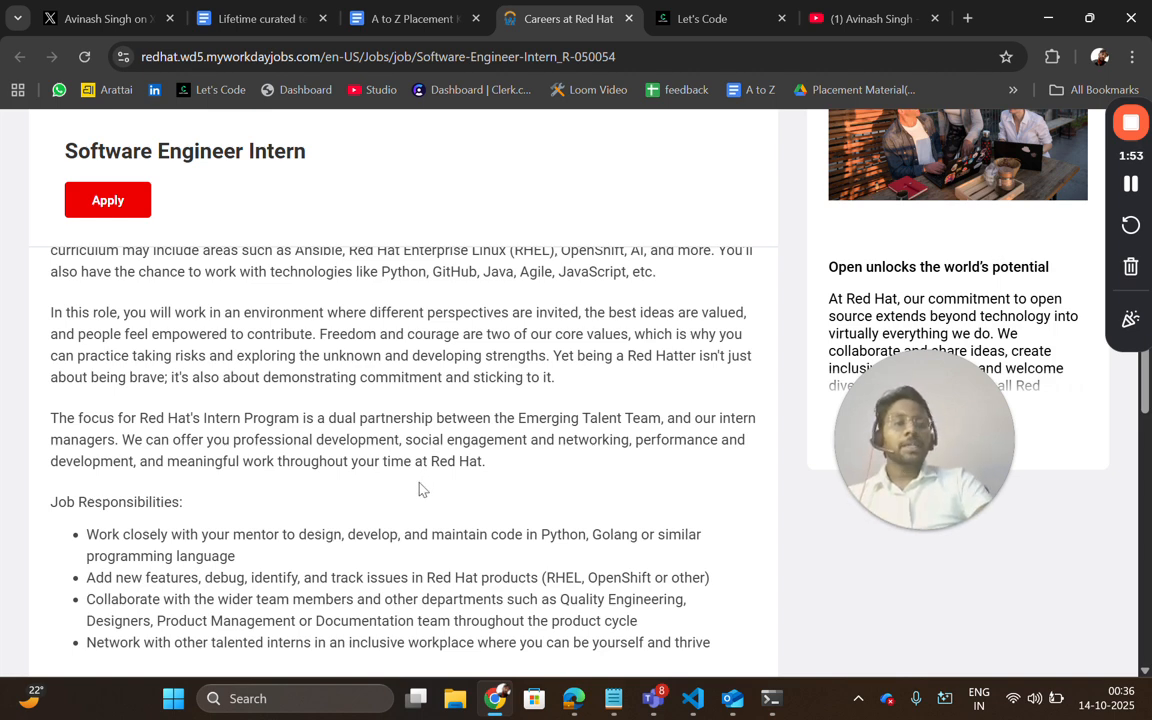
scroll(down, 3)
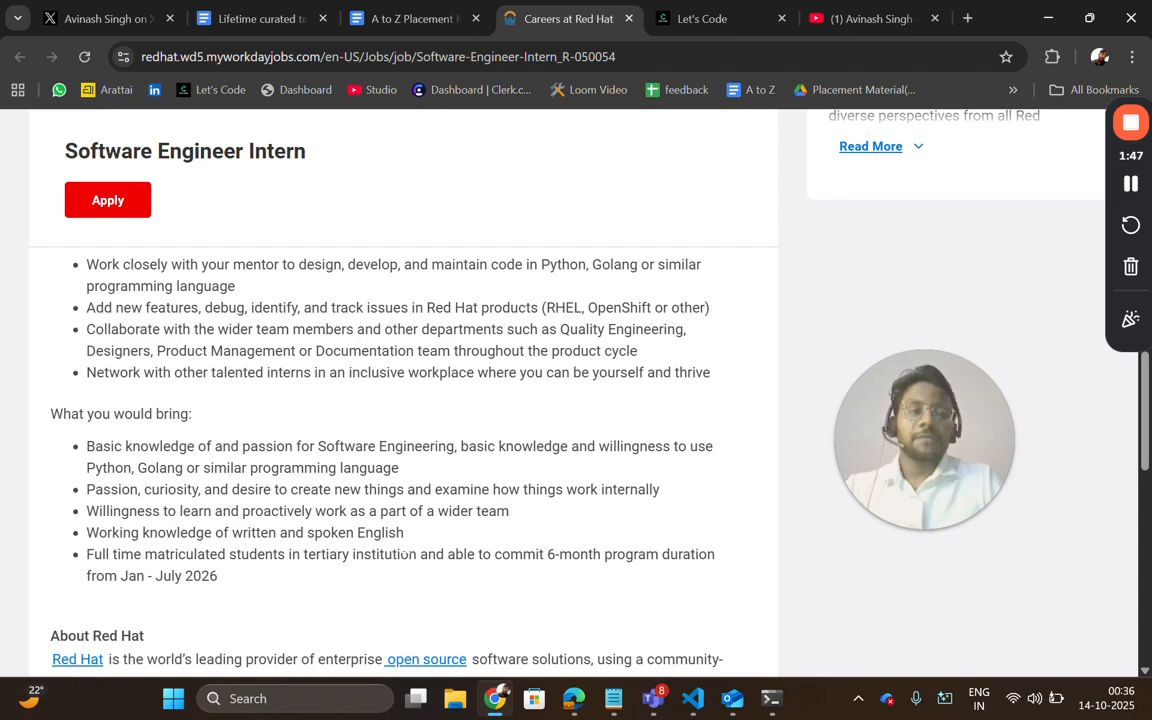
scroll(down, 3)
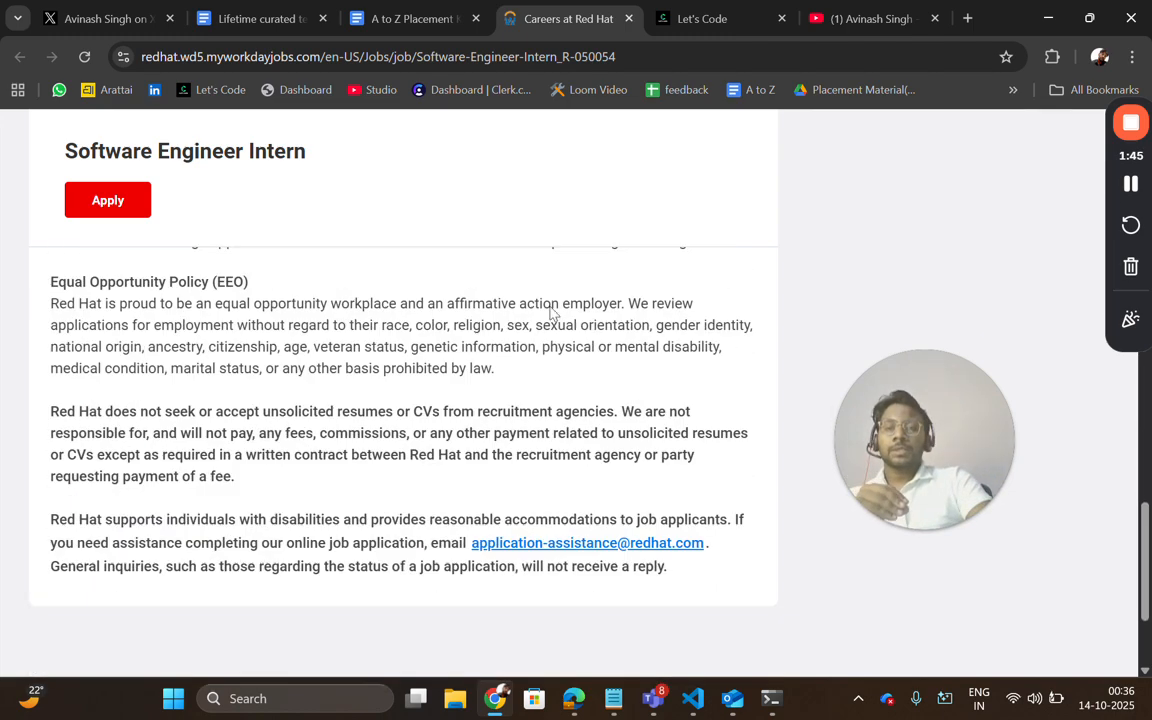
- Start the Let's Code Resume Optimizer's ATS checker, then return to the Red Hat posting
click(702, 18)
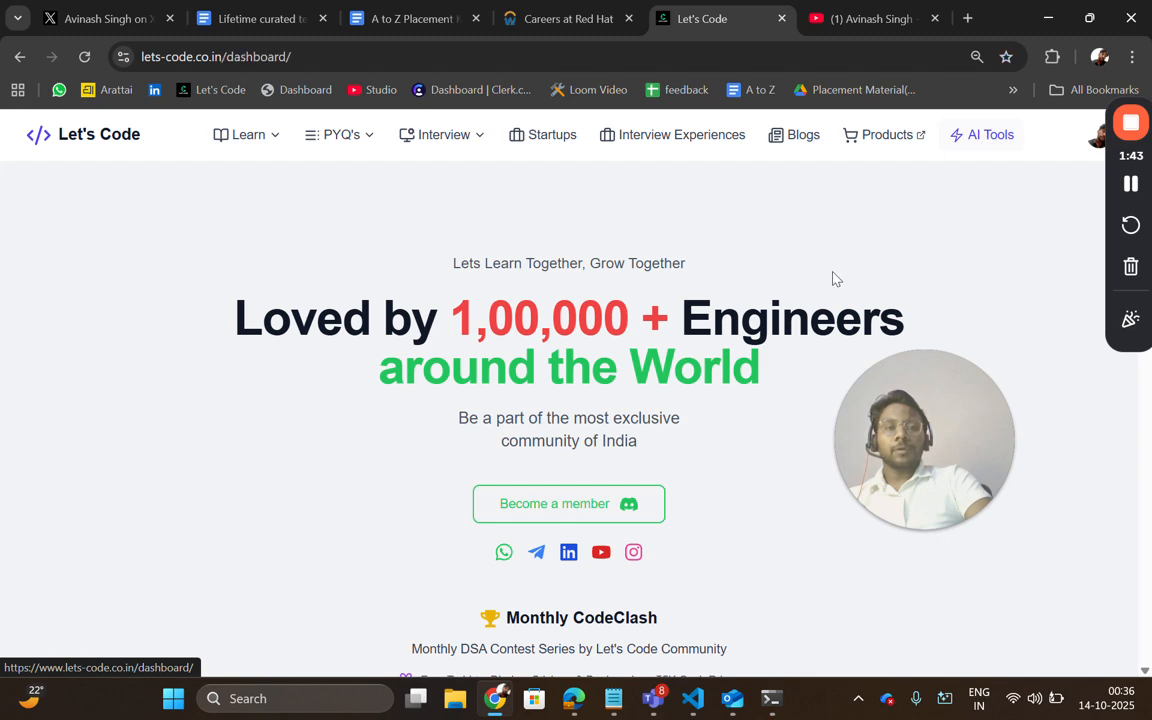
scroll(down, 3)
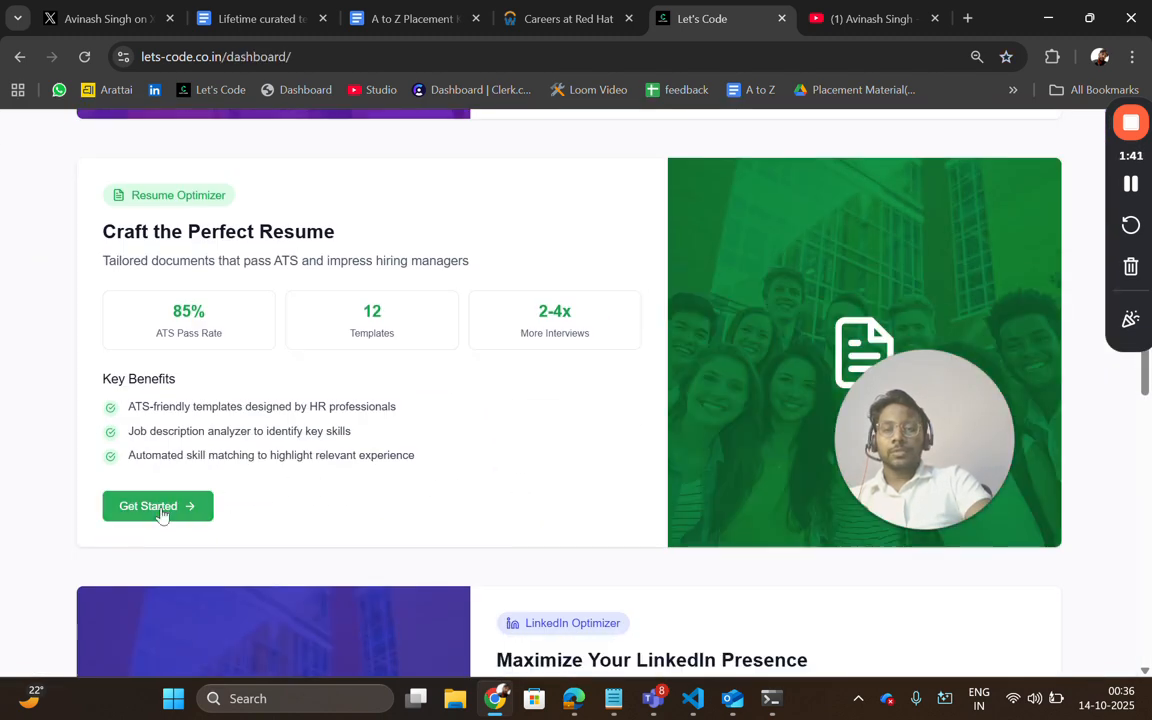
click(156, 504)
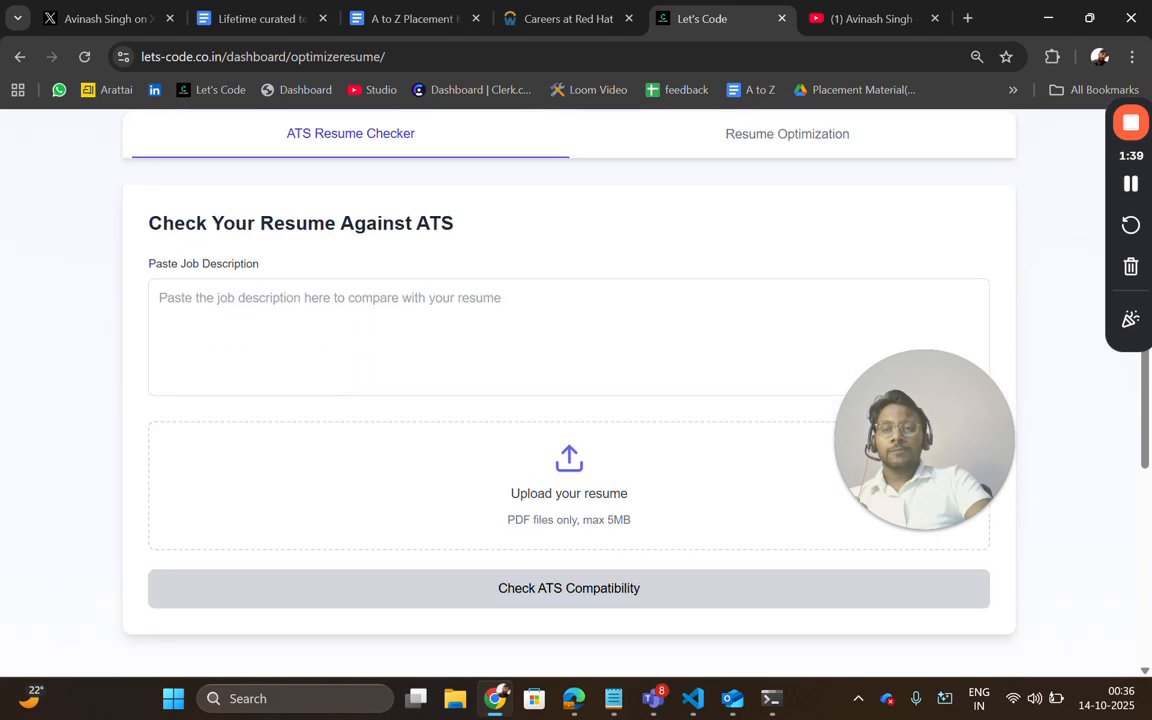
mouse_move(670, 472)
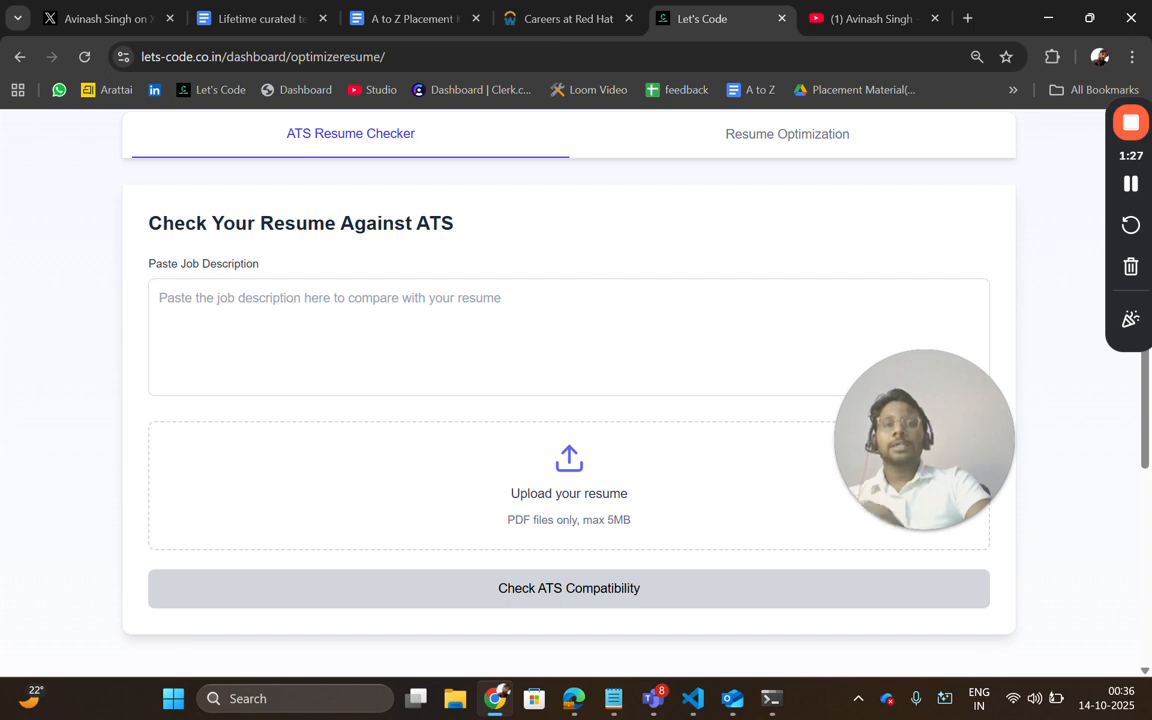
click(568, 18)
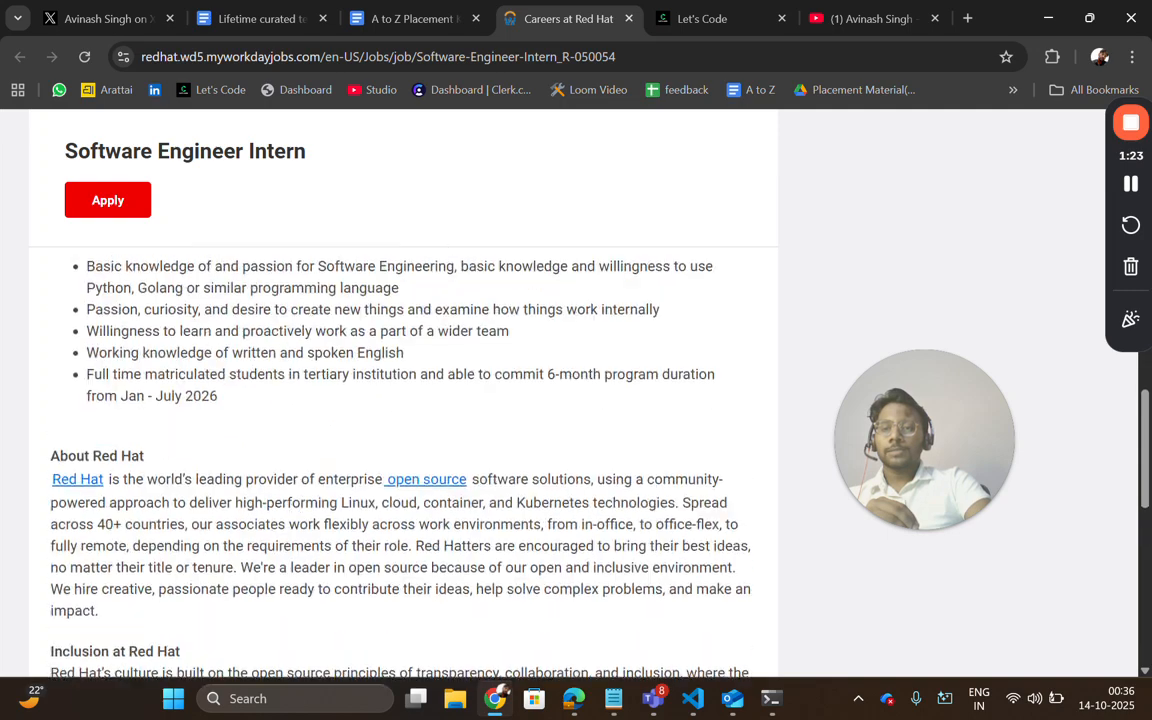
- Open the Cisco Software Engineer apply link from the placement kit in a new tab
click(410, 18)
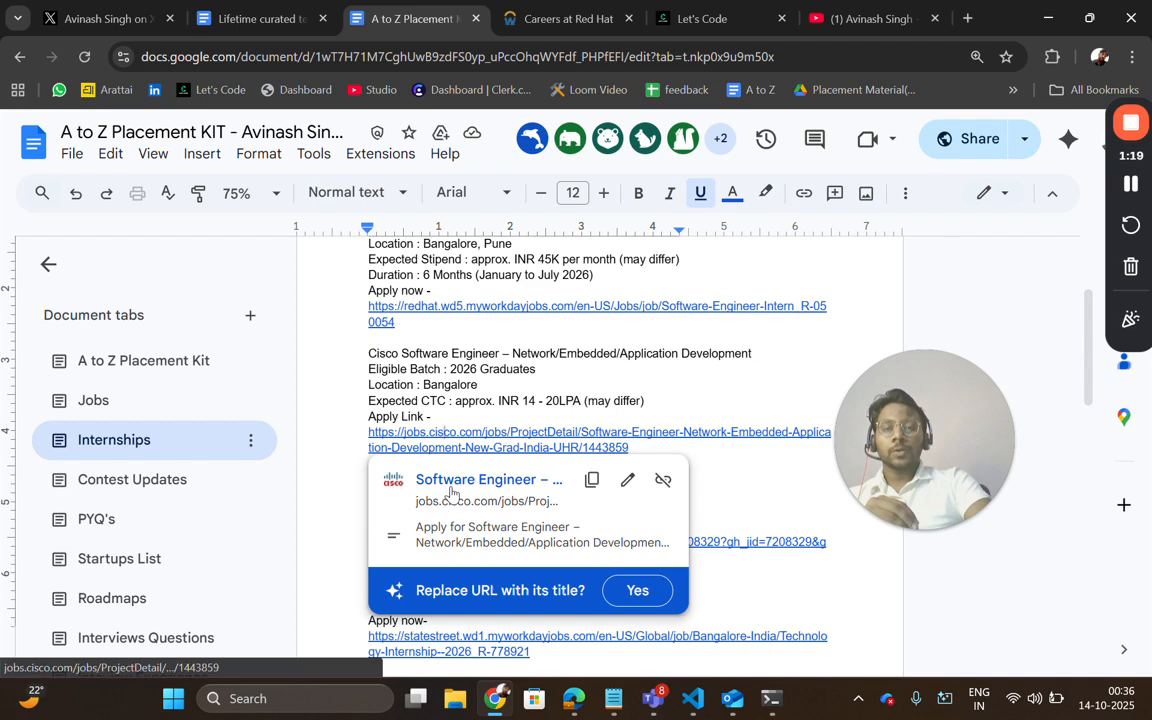
click(600, 432)
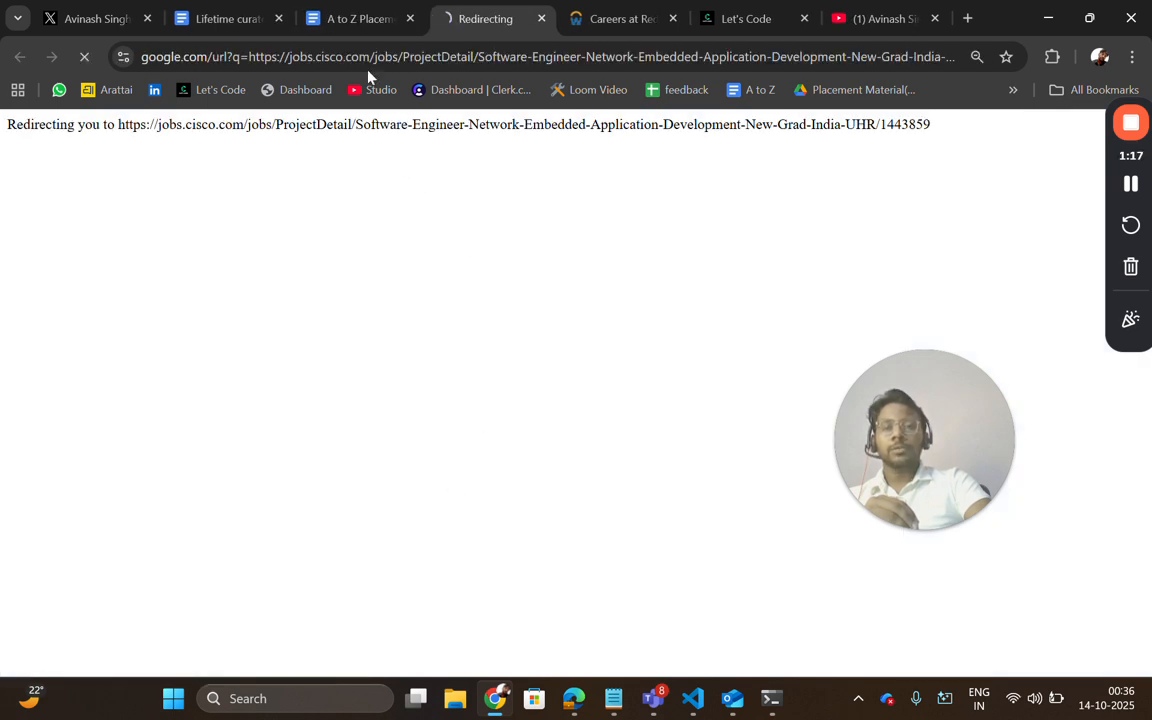
click(356, 18)
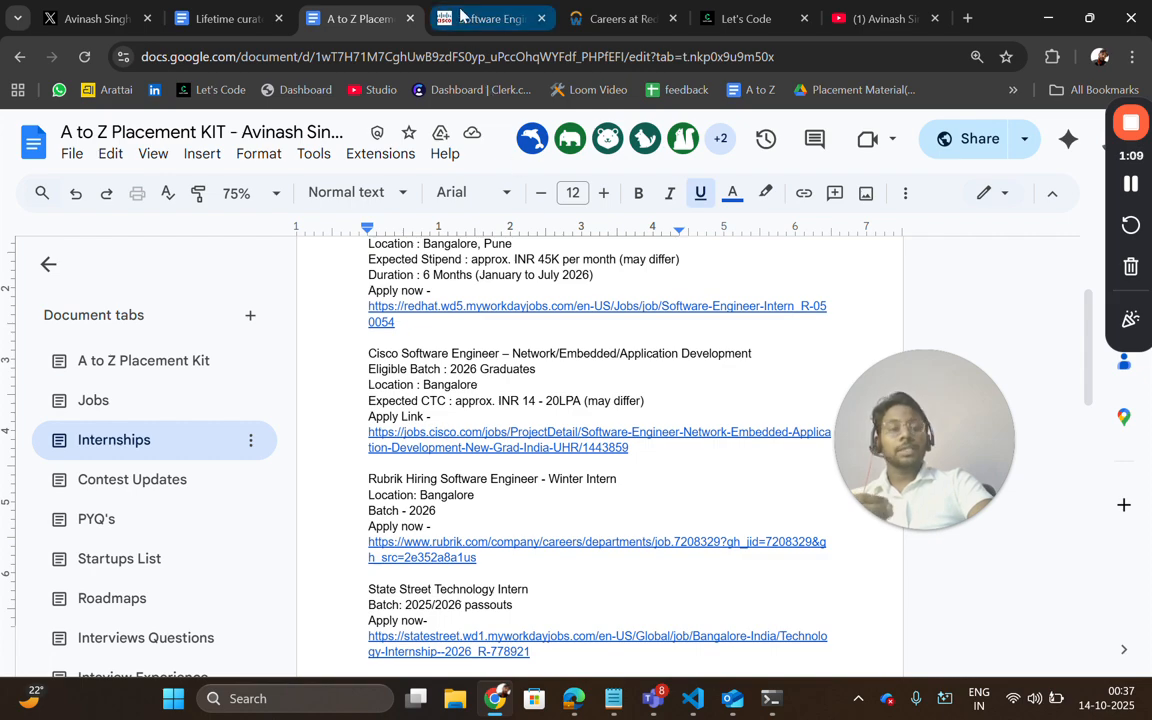
- Review the Cisco New Grad posting's Networking, Application Software, Embedded and Who You Are requirements
click(490, 18)
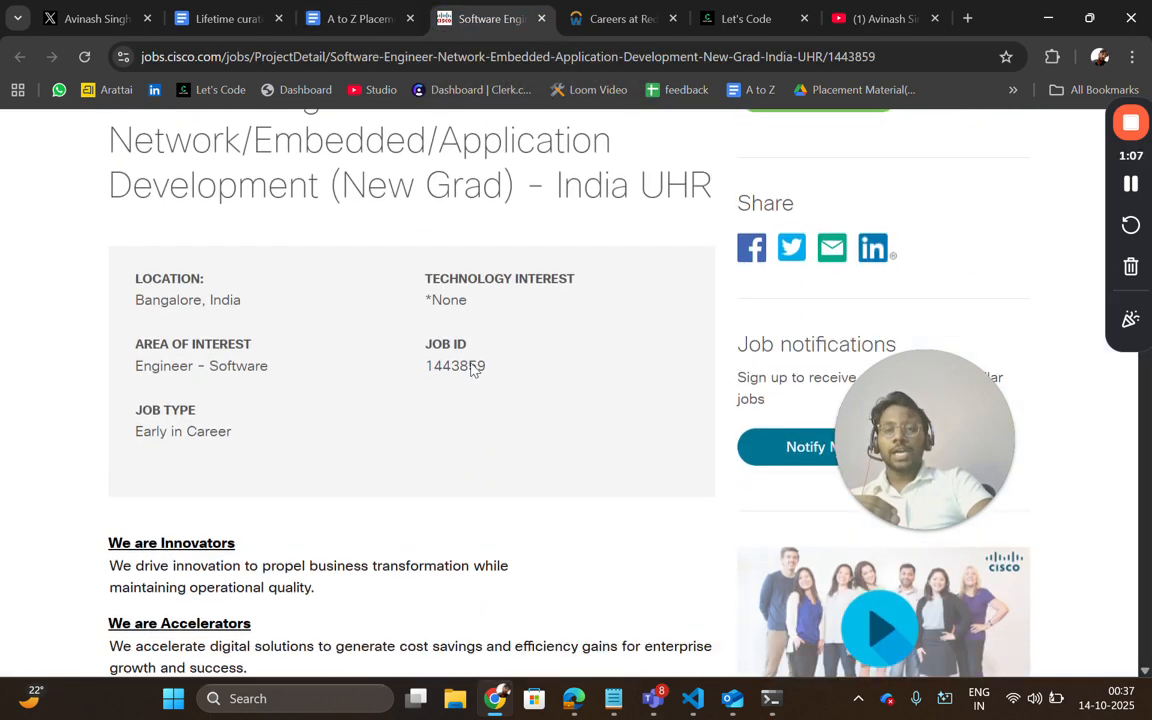
scroll(down, 3)
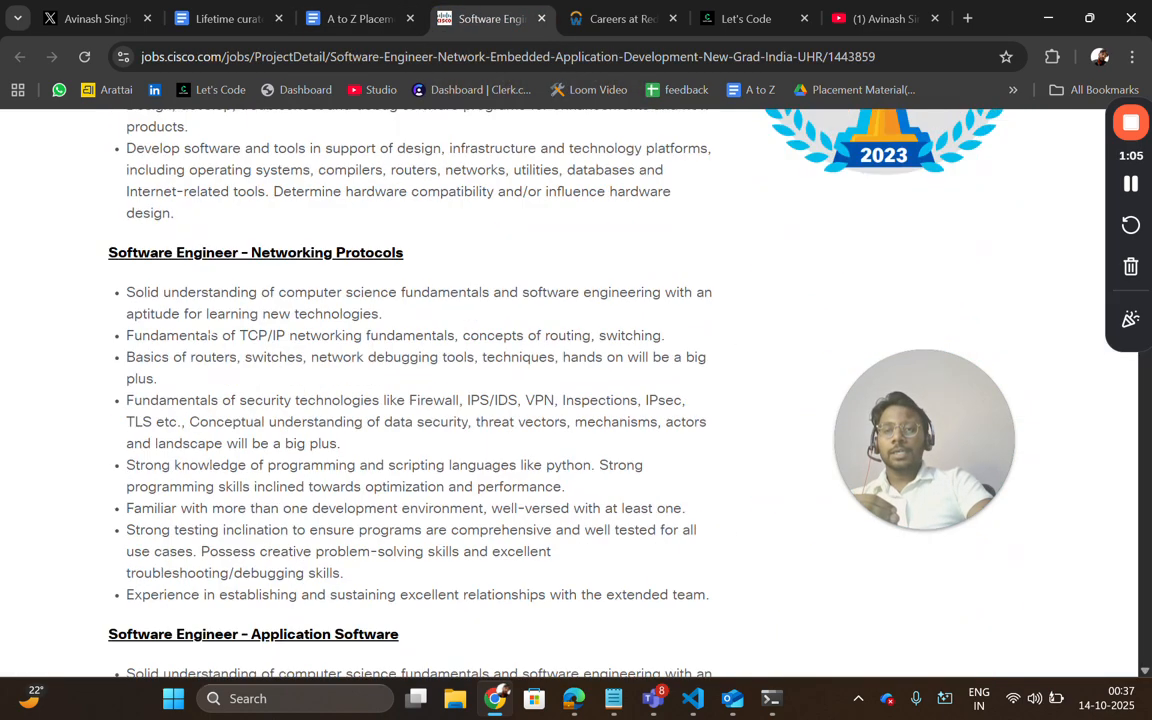
scroll(down, 3)
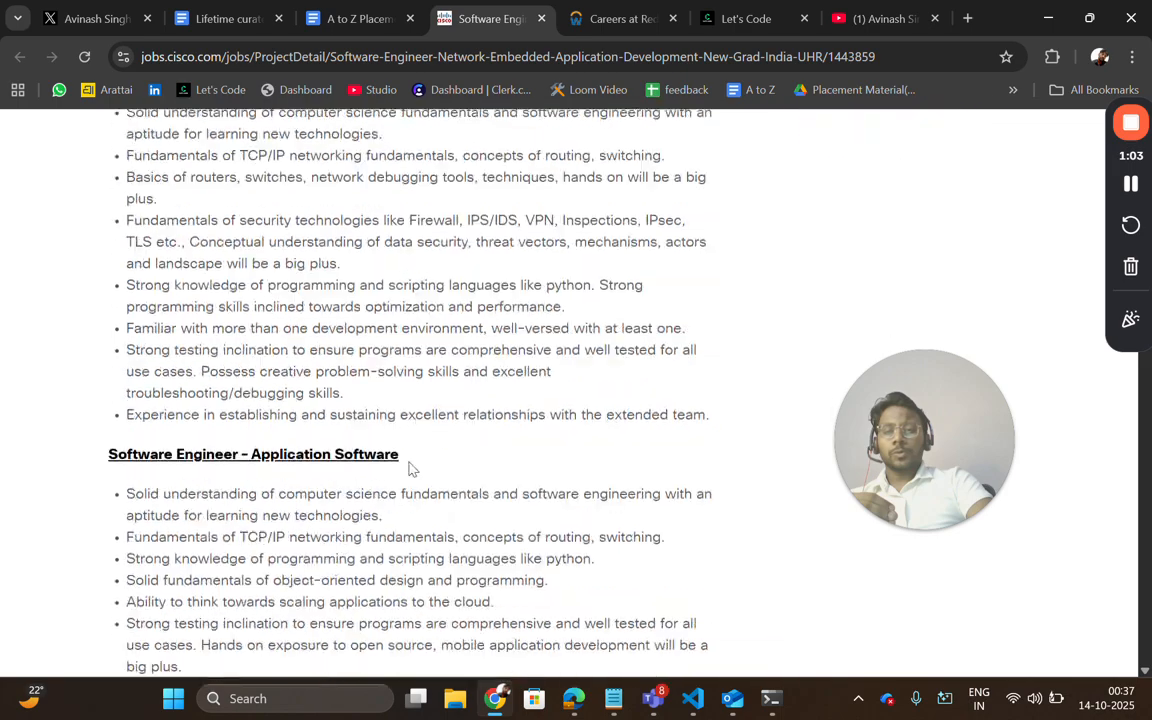
scroll(down, 3)
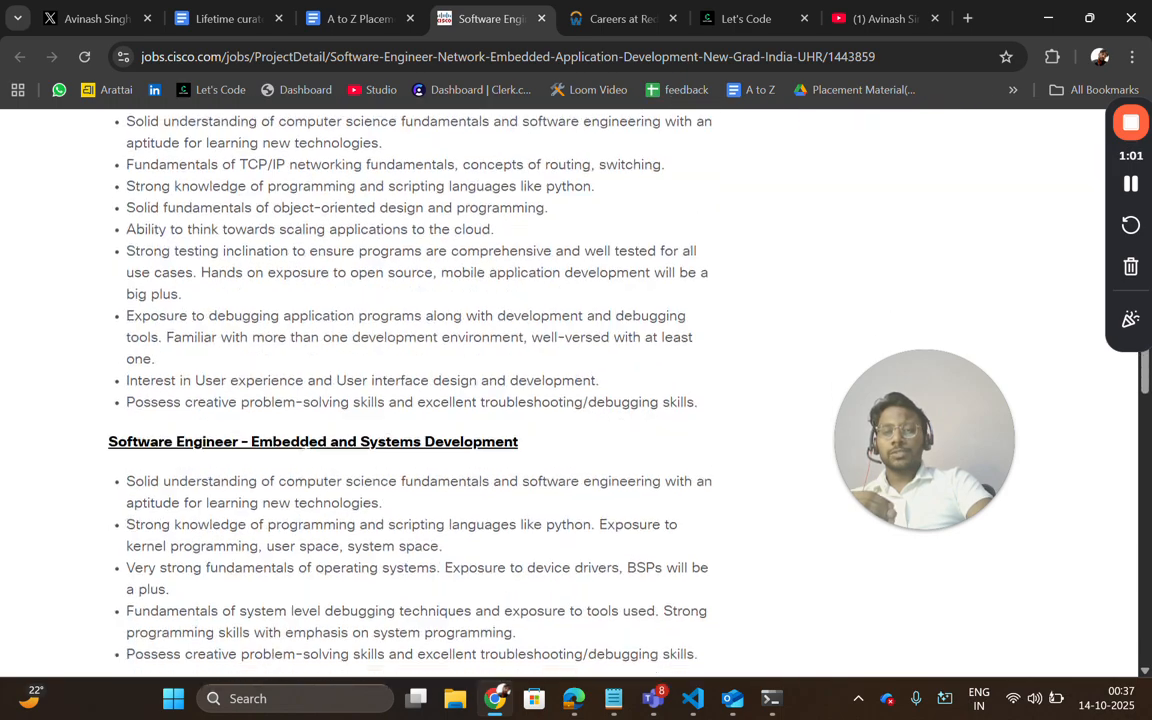
scroll(down, 3)
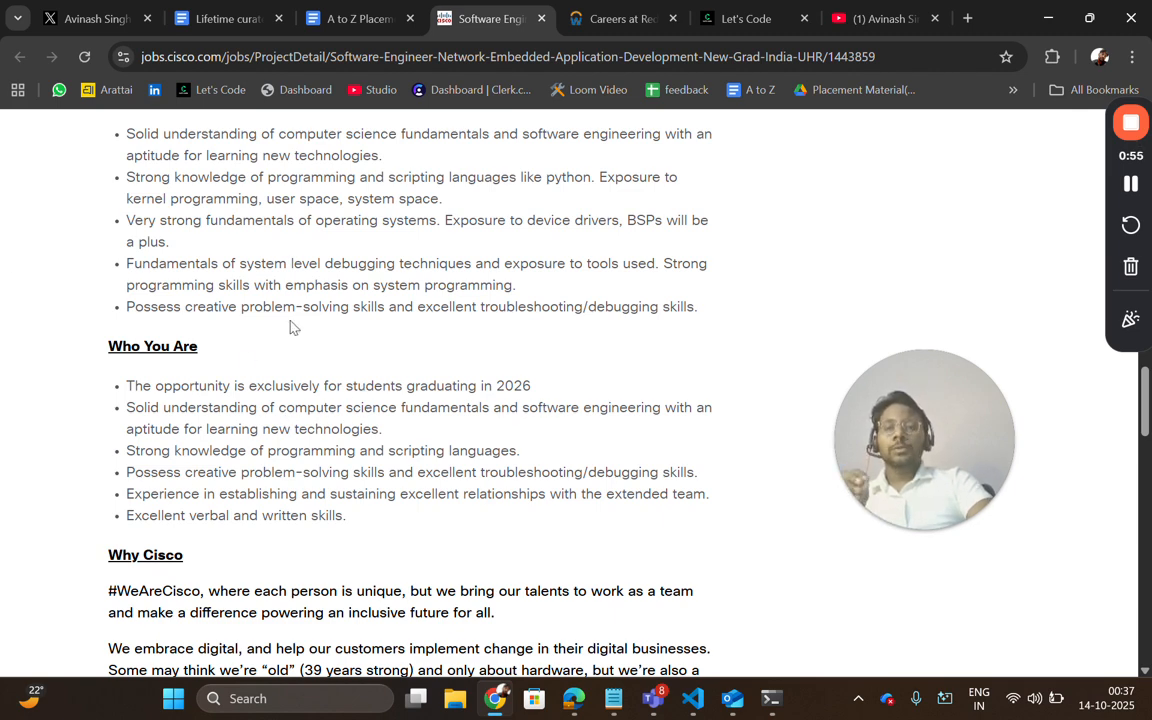
scroll(up, 3)
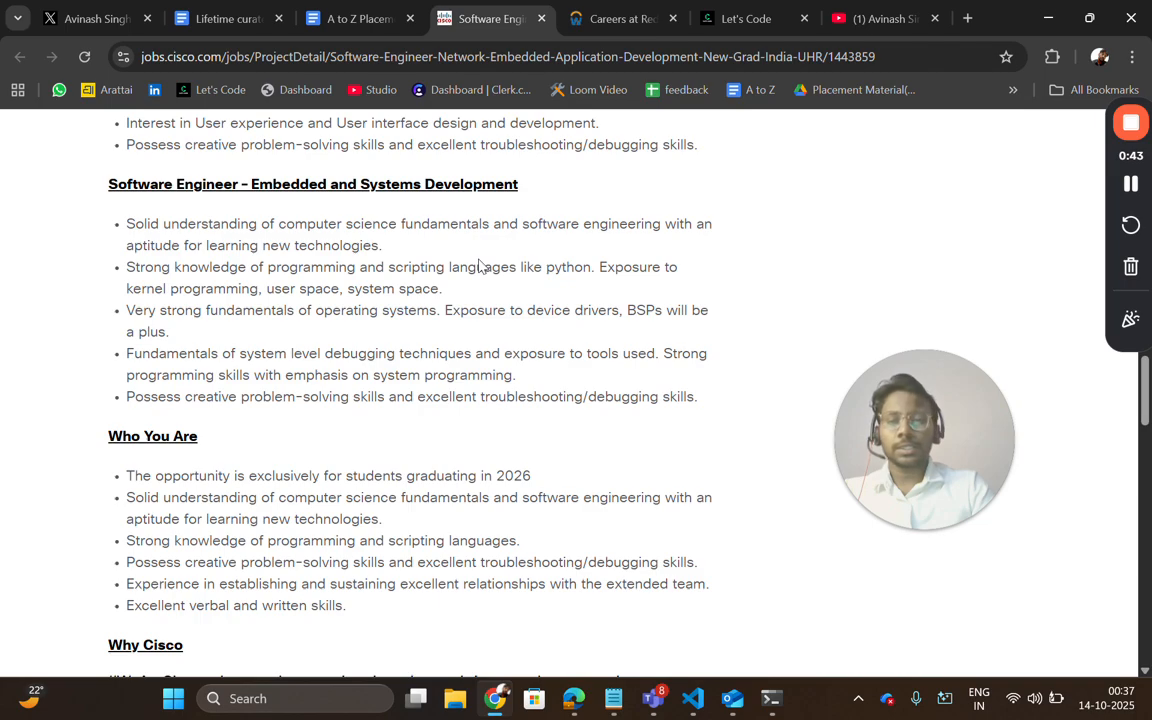
scroll(down, 3)
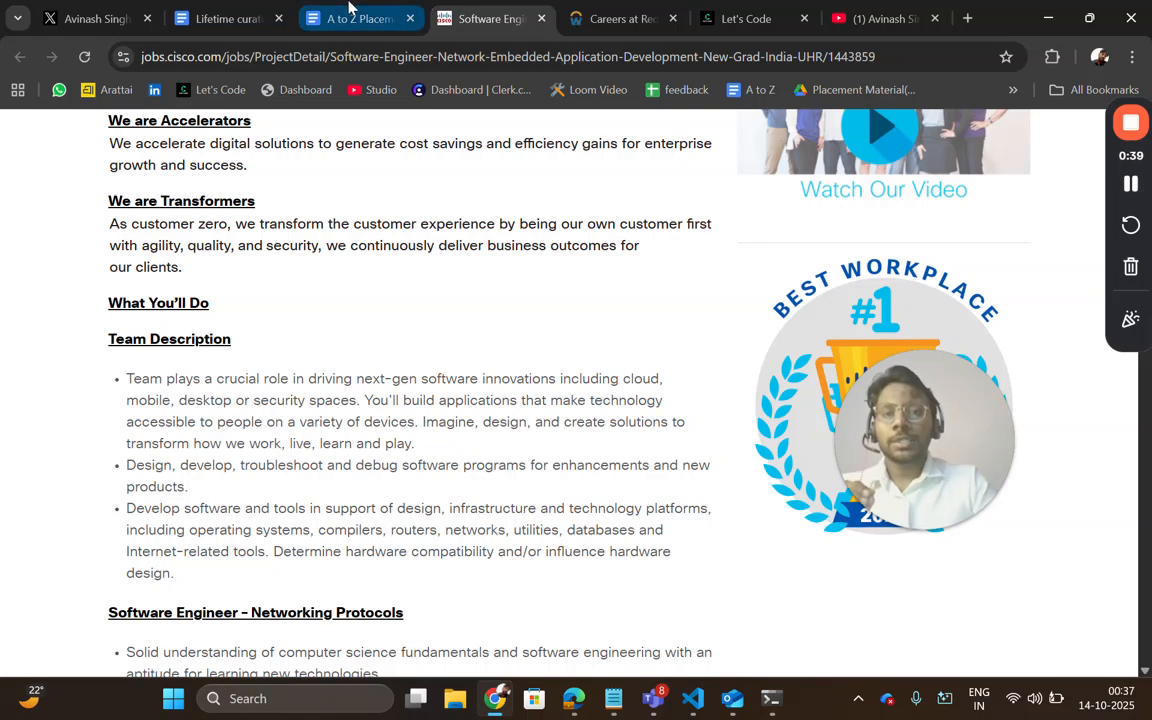
- Return to the placement kit doc and switch from the Internships tab to the Jobs tab
click(360, 18)
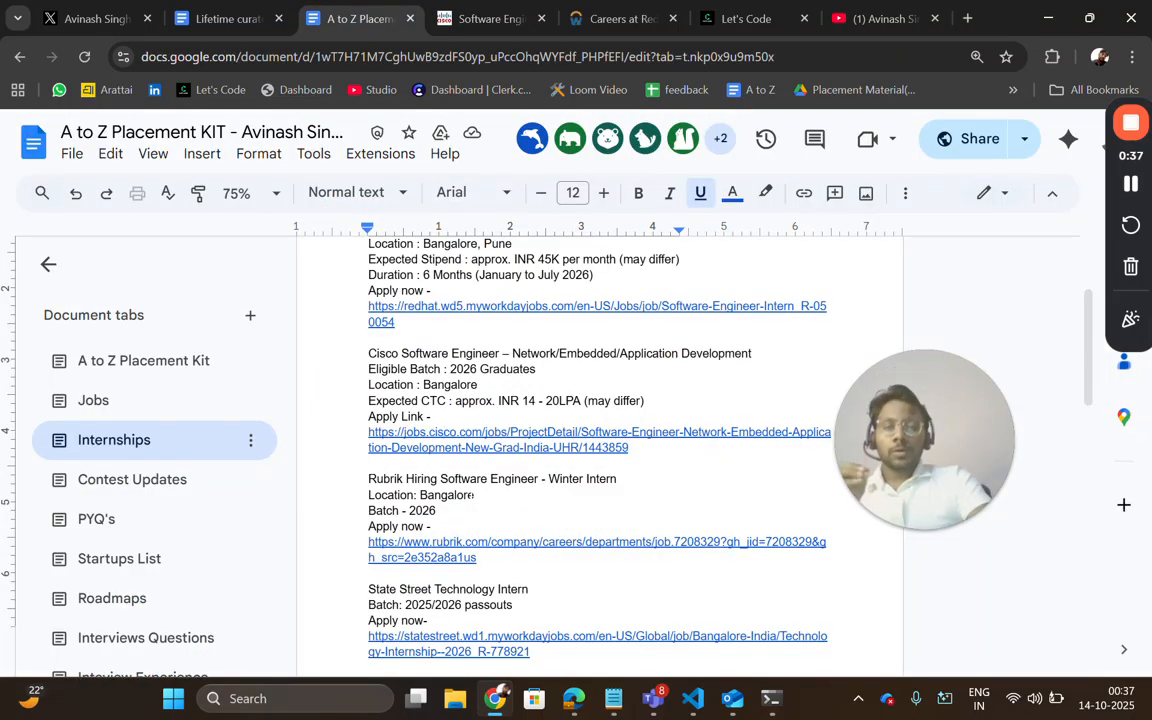
scroll(down, 3)
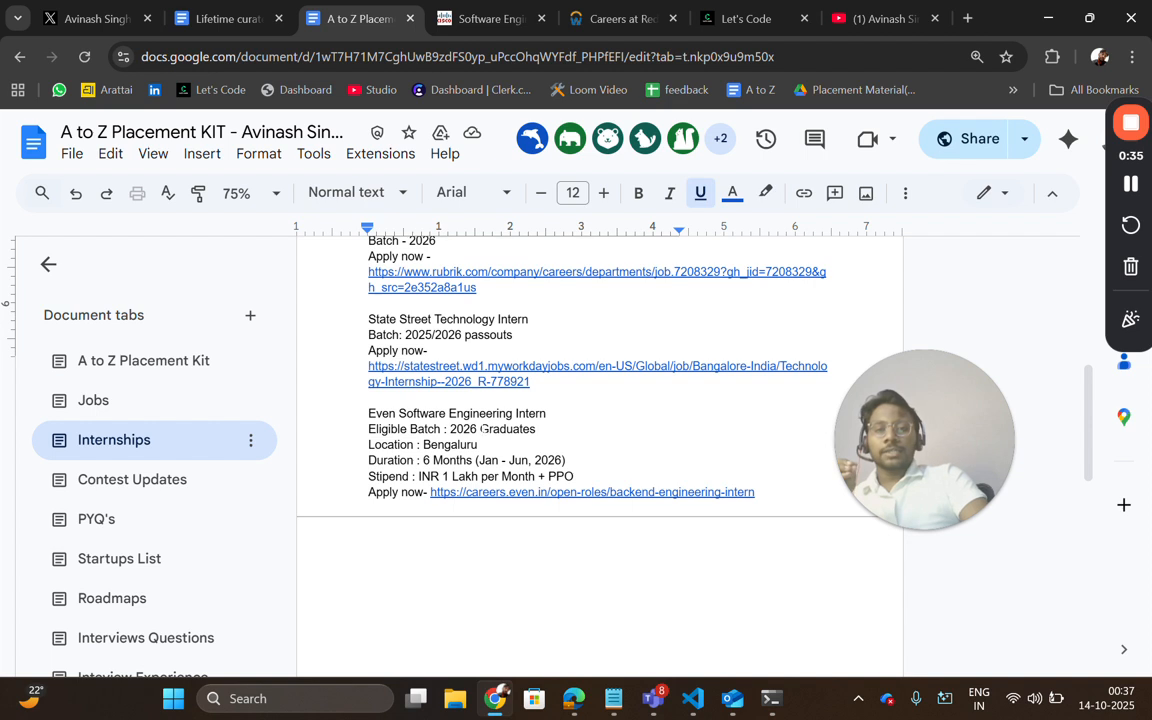
mouse_move(164, 420)
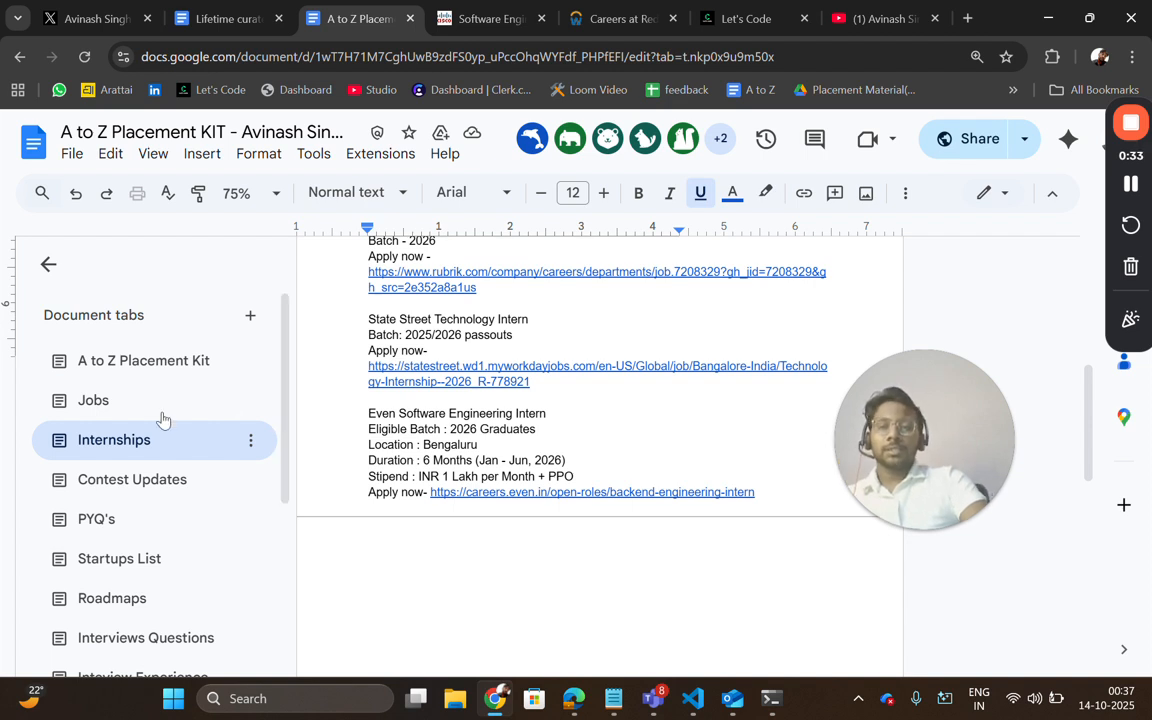
click(92, 400)
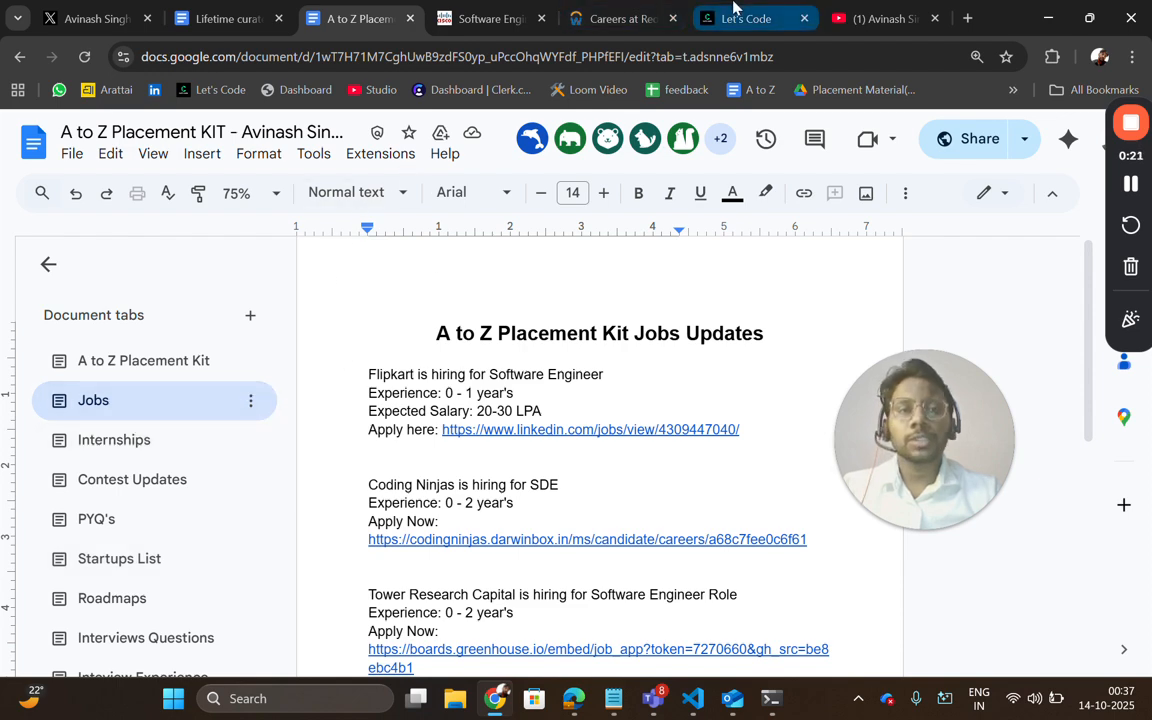
- On Let's Code, expand the PYQ's menu and scroll to the Microsoft, Deloitte and Cisco question sets
click(744, 18)
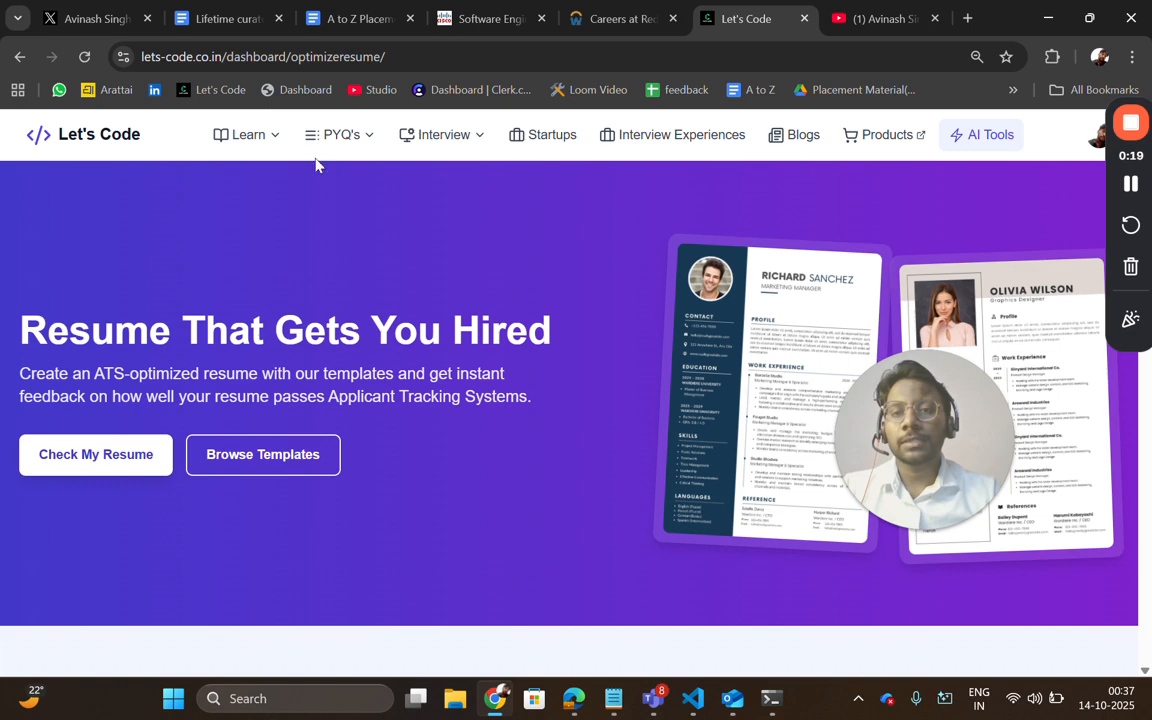
click(340, 134)
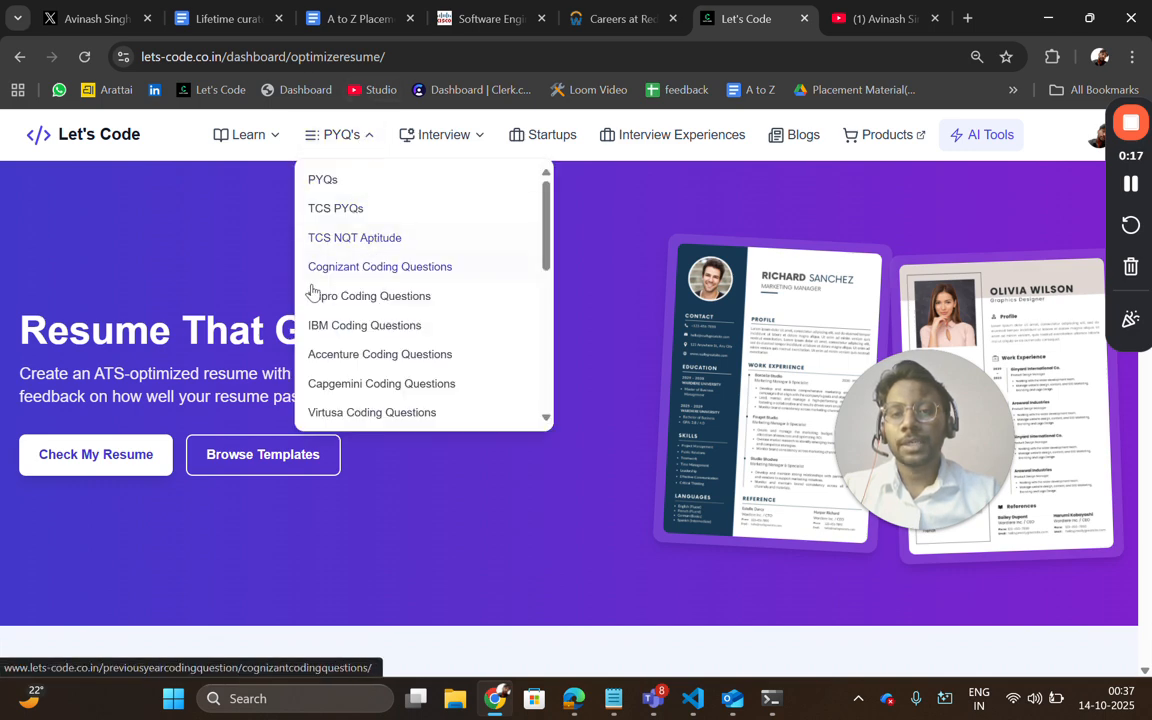
scroll(down, 3)
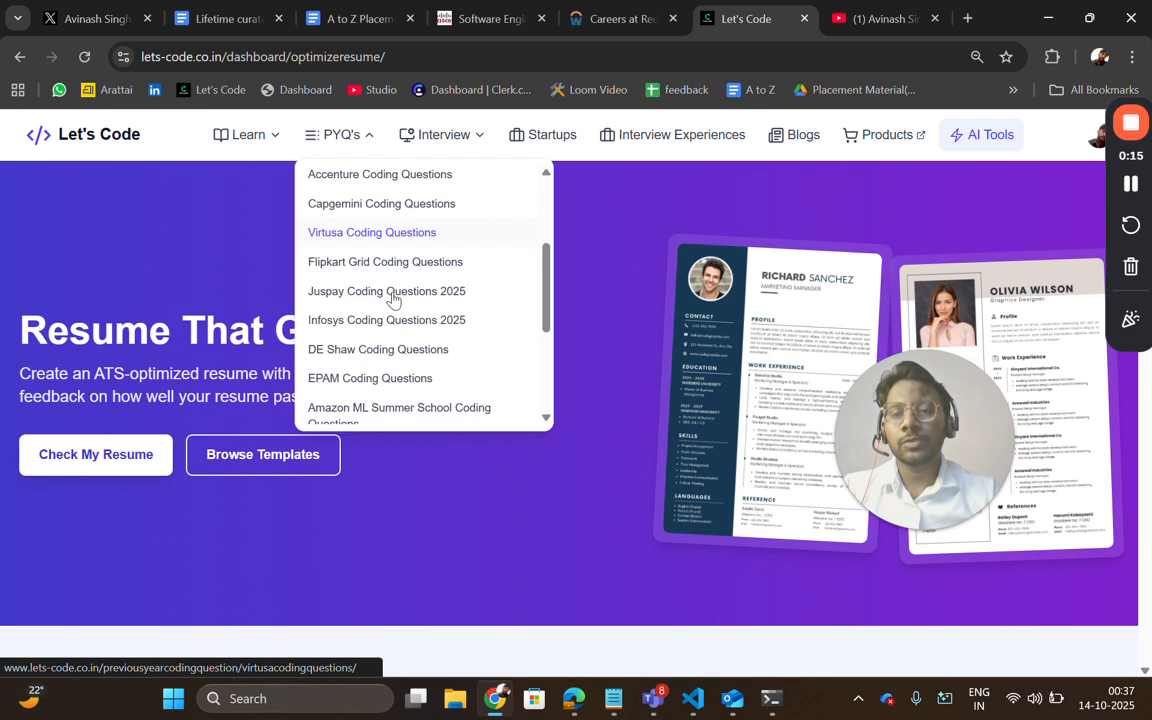
scroll(down, 3)
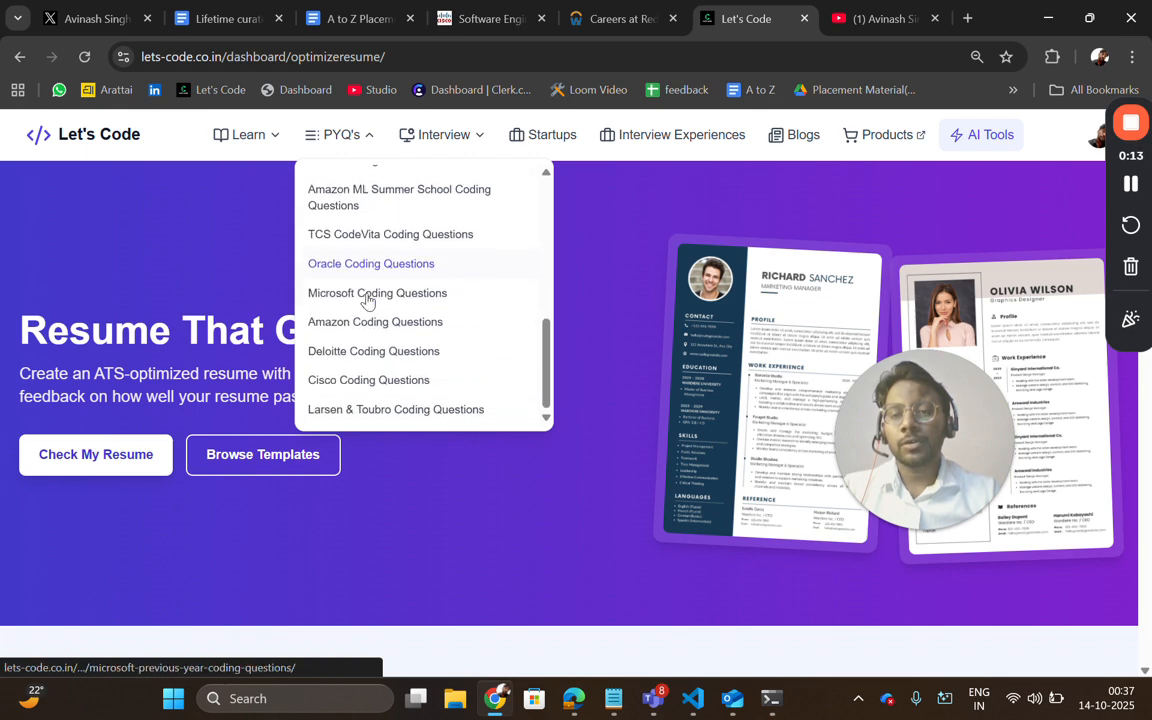